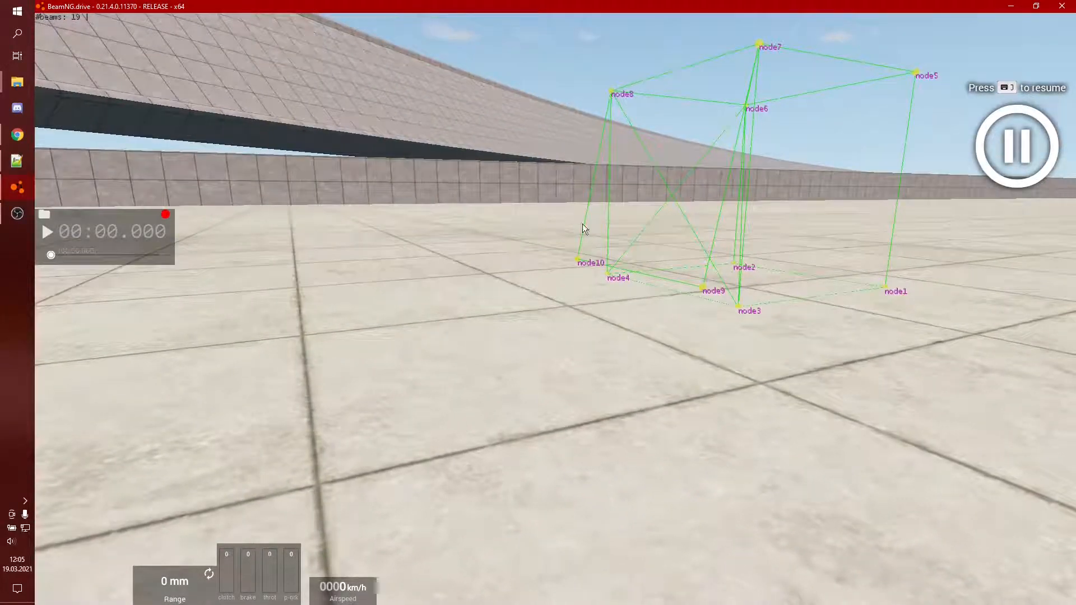
{"action": "mouse_move", "coordinate": [704, 258]}
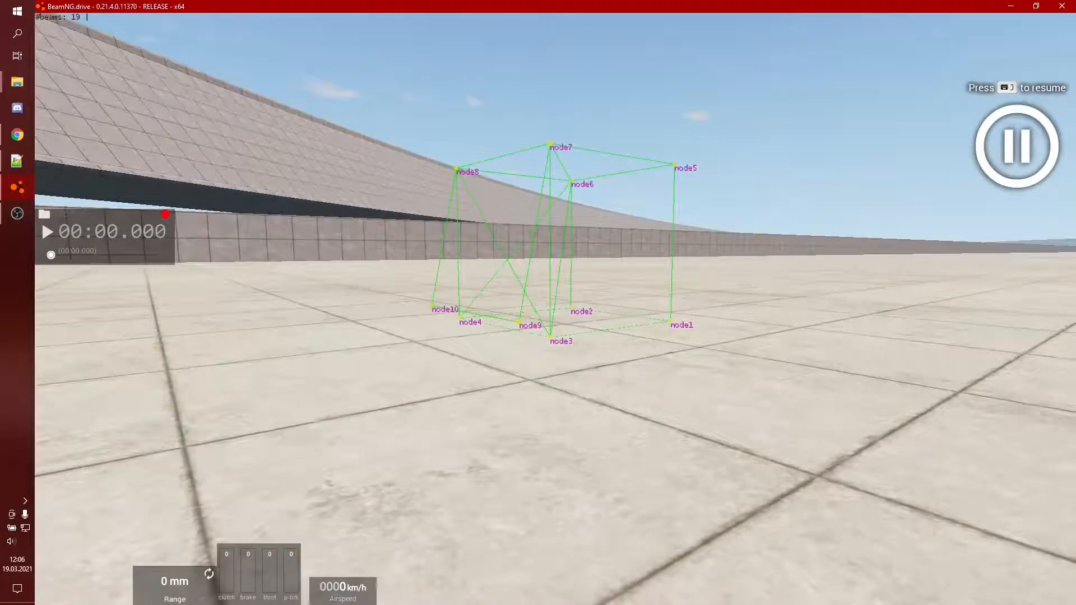
{"action": "mouse_move", "coordinate": [19, 160]}
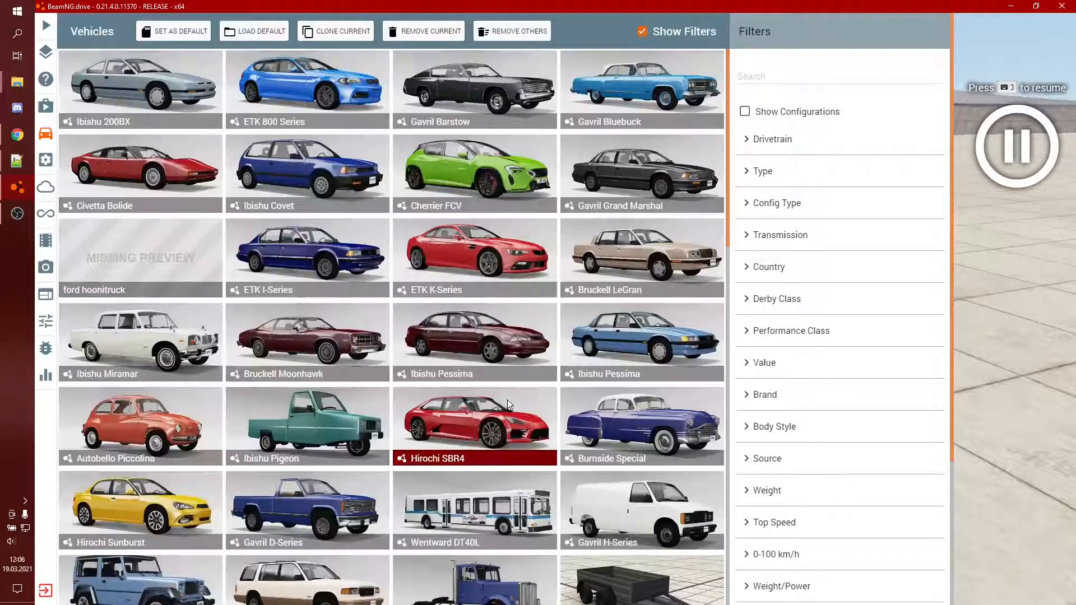
{"action": "left_click", "coordinate": [307, 90]}
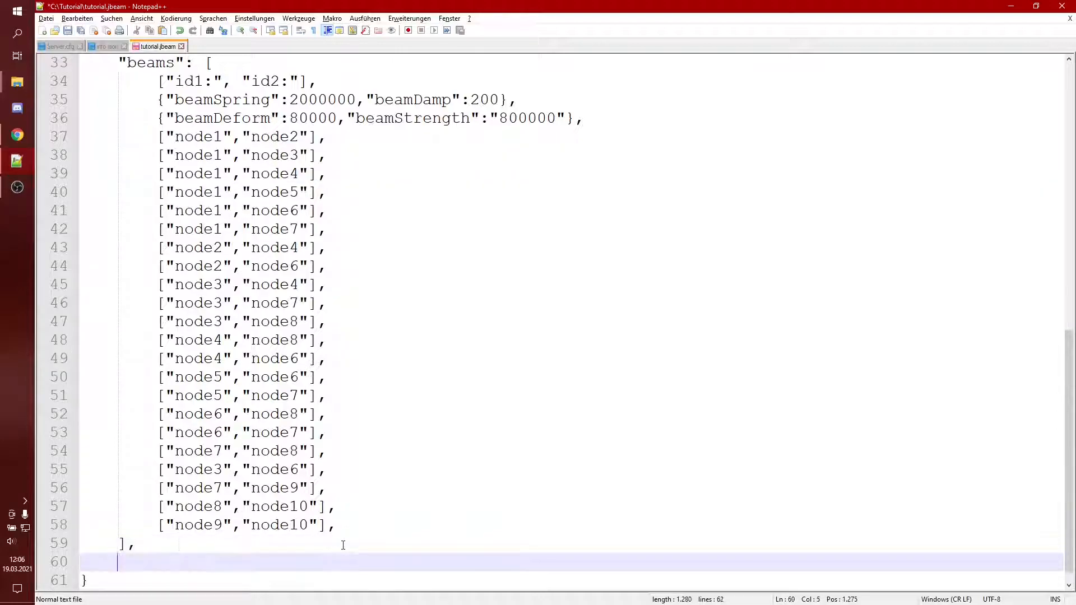
Open a "hydros" :[ section below the beams block in tutorial.jbeam
{"action": "type", "text": "\""}
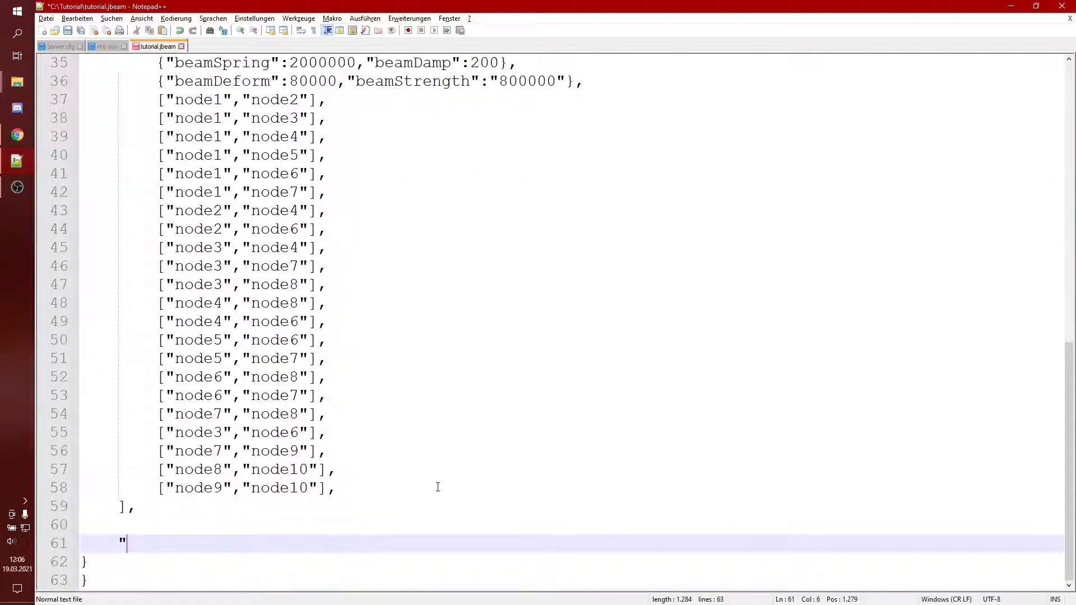
{"action": "type", "text": "hyd"}
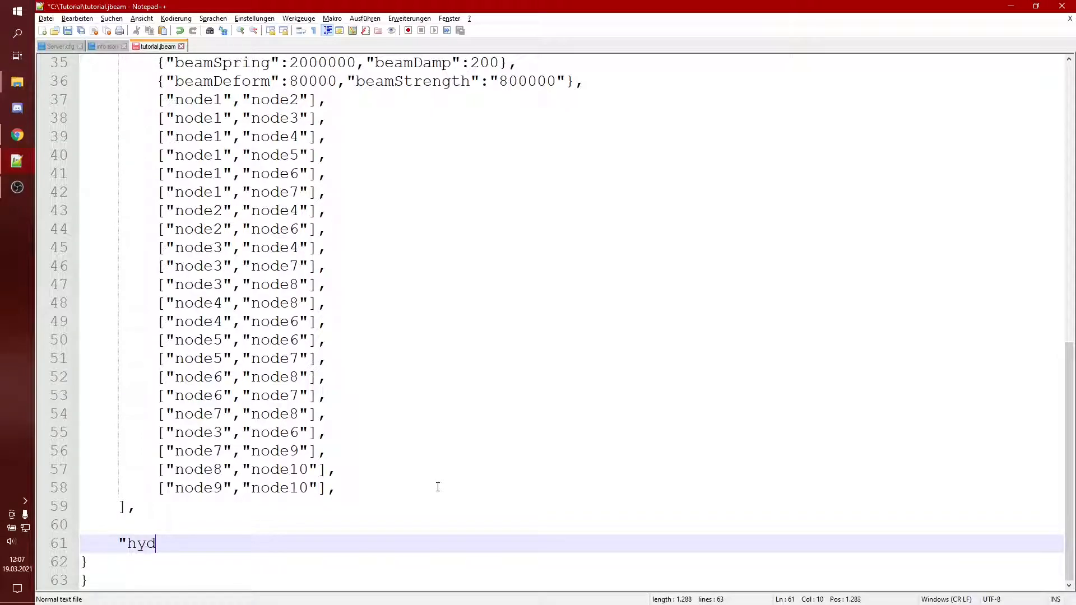
{"action": "type", "text": "ros"}
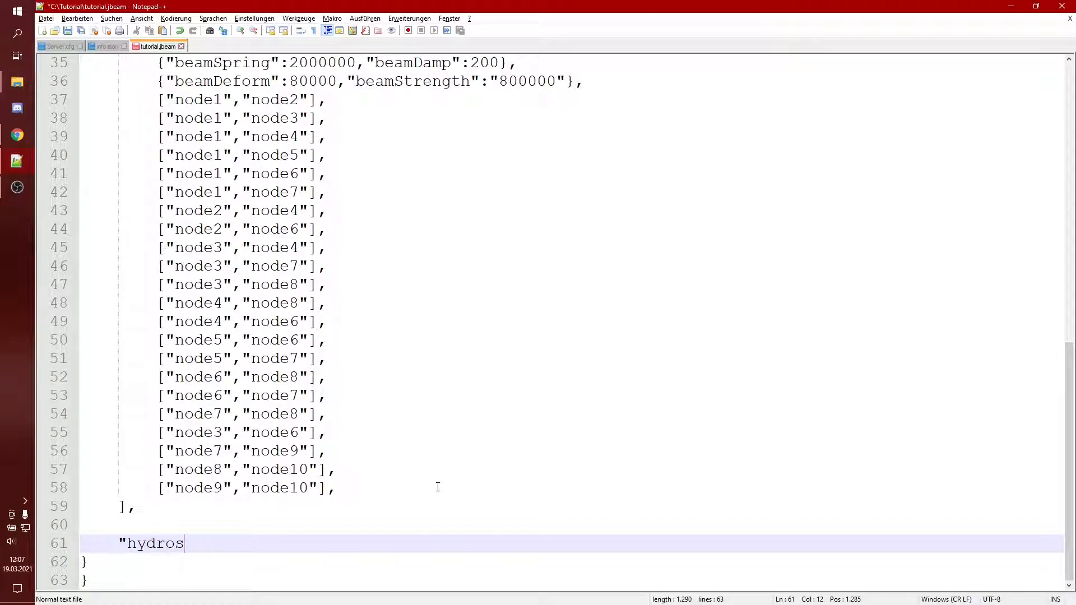
{"action": "type", "text": "\""}
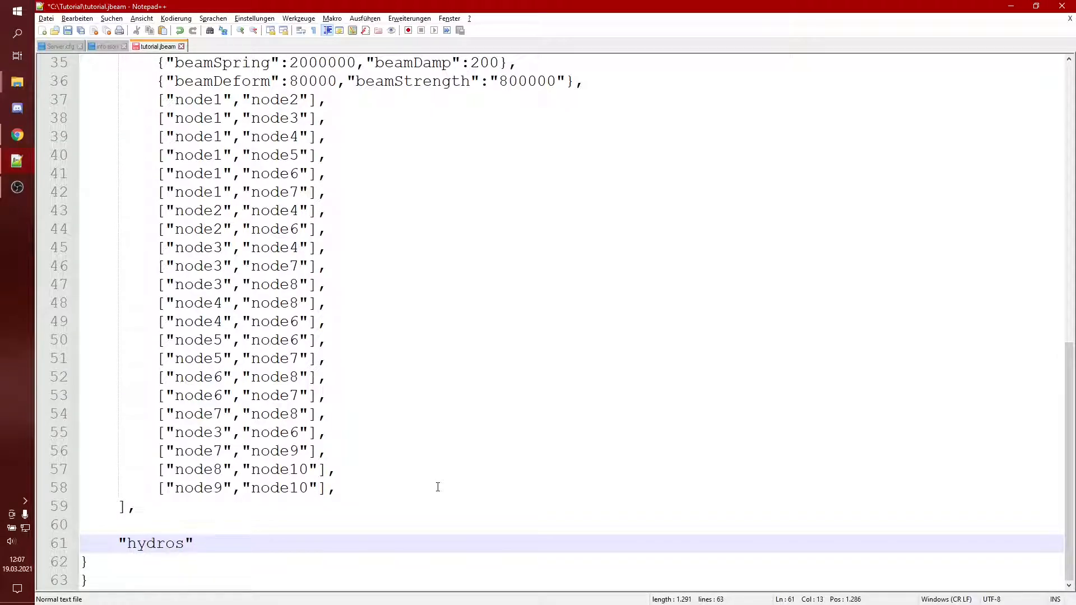
{"action": "type", "text": ":["}
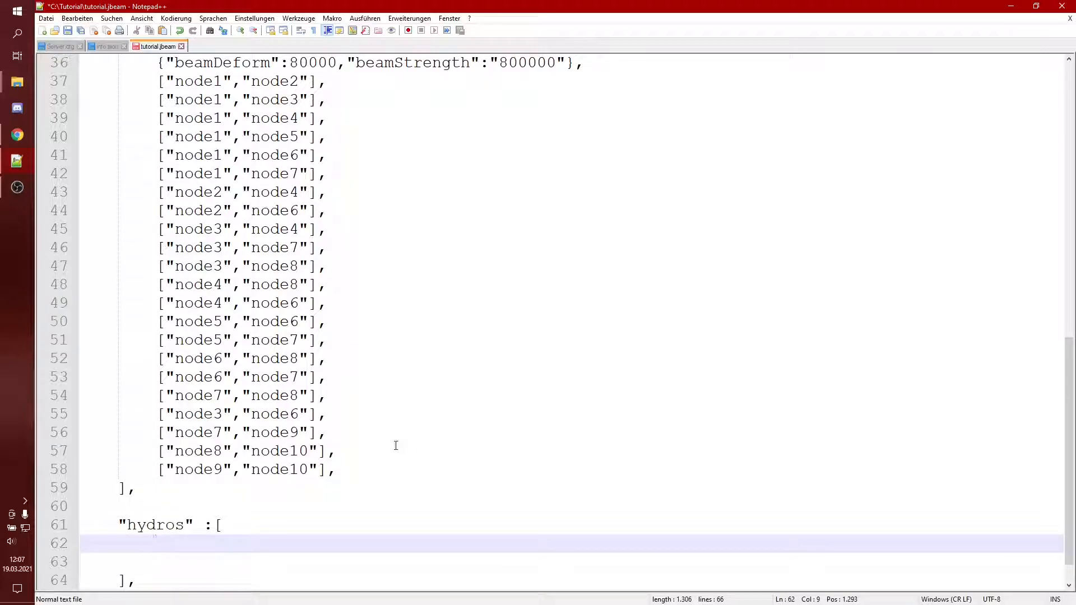
Begin the header row ["id1:","id2:" for the hydros section
{"action": "type", "text": "[\""}
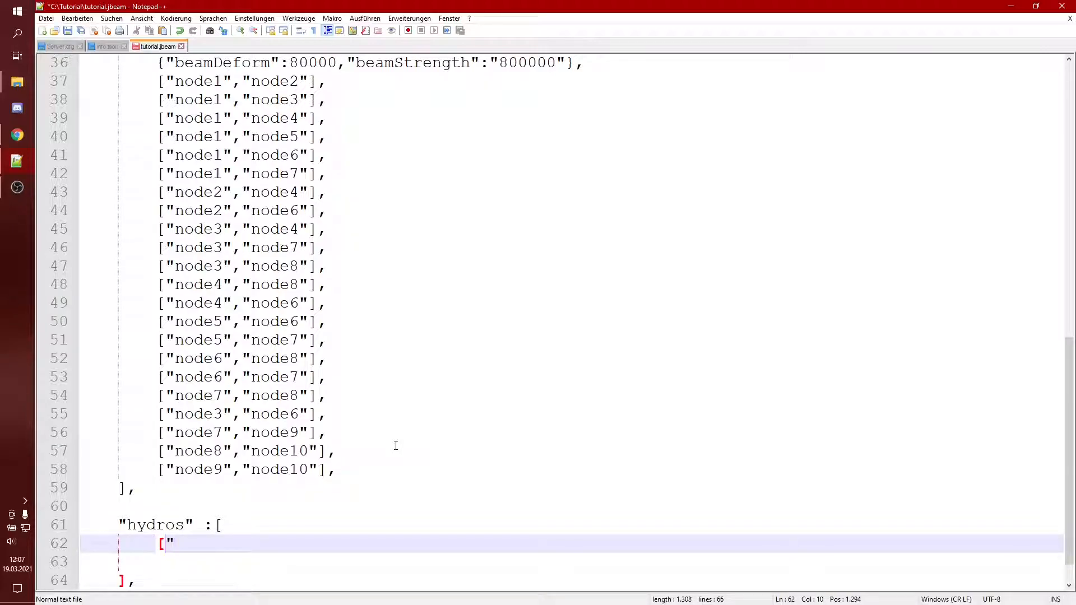
{"action": "type", "text": "id1:"}
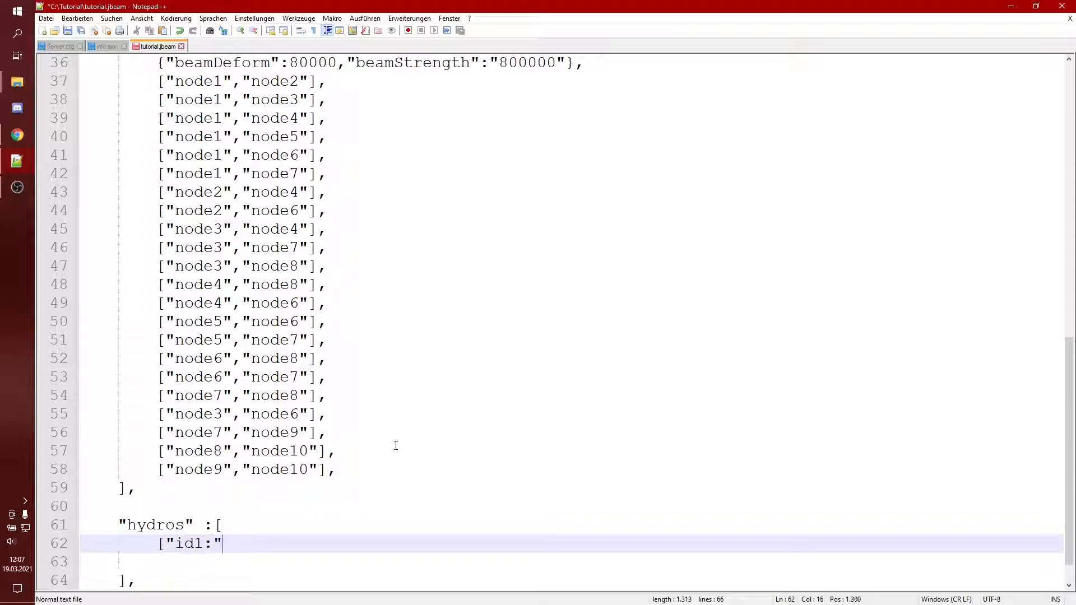
{"action": "type", "text": ",\"id2:\"["}
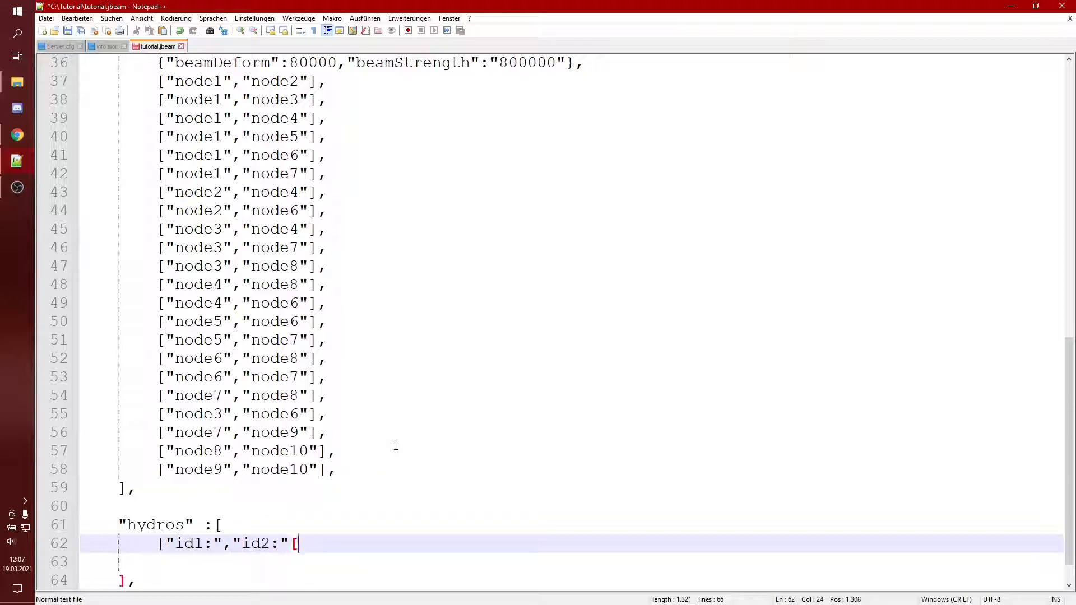
{"action": "type", "text": "k"}
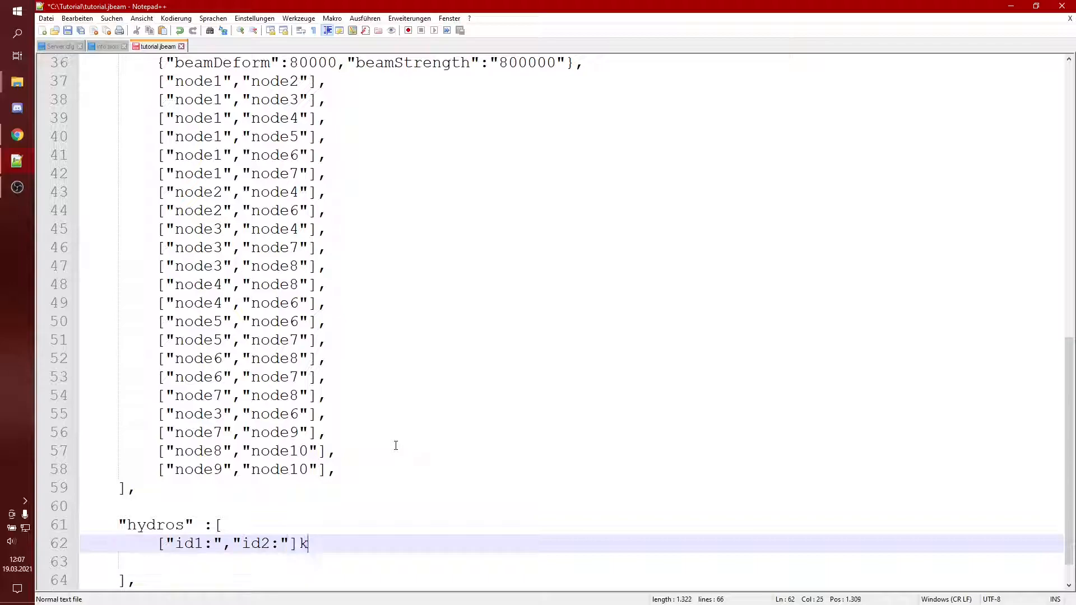
Close the header row and start a second hydros entry with [, checking node coordinates above
{"action": "scroll", "scroll_direction": "up", "scroll_amount": 3}
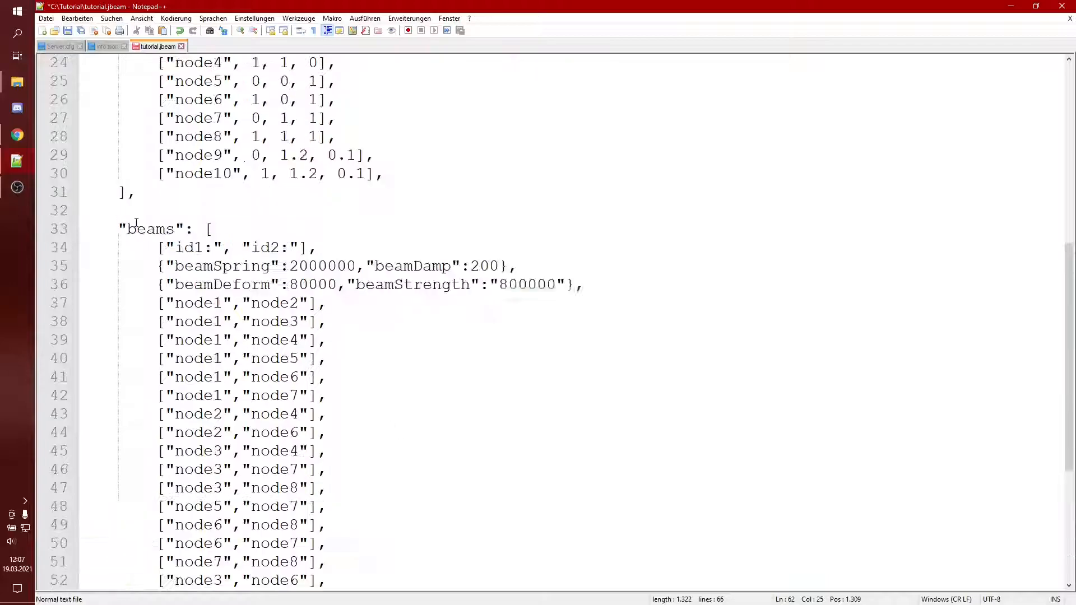
{"action": "scroll", "scroll_direction": "up", "scroll_amount": 3}
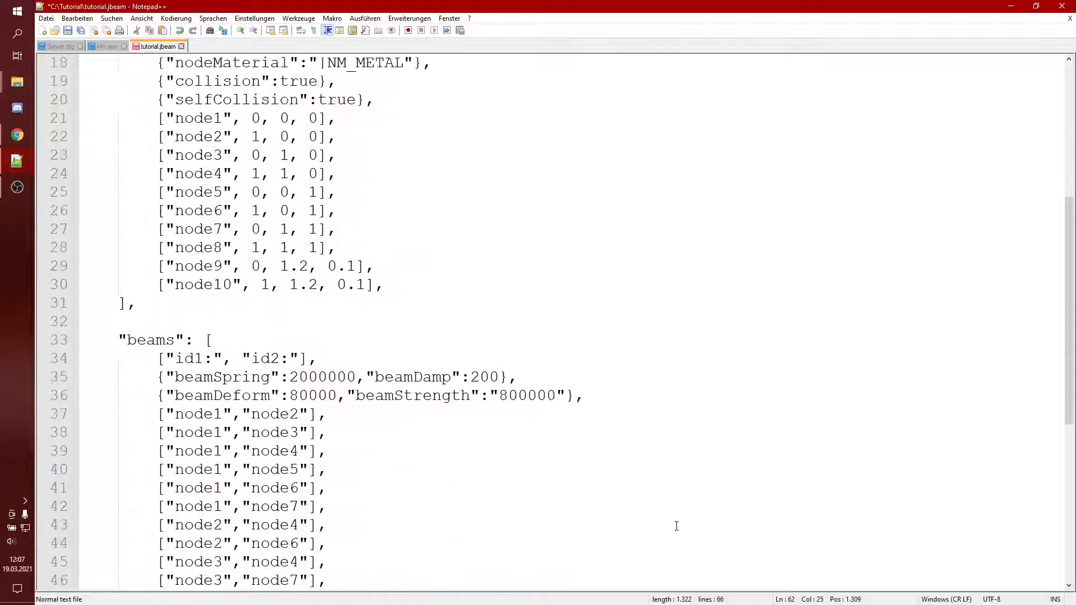
{"action": "scroll", "scroll_direction": "down", "scroll_amount": 3}
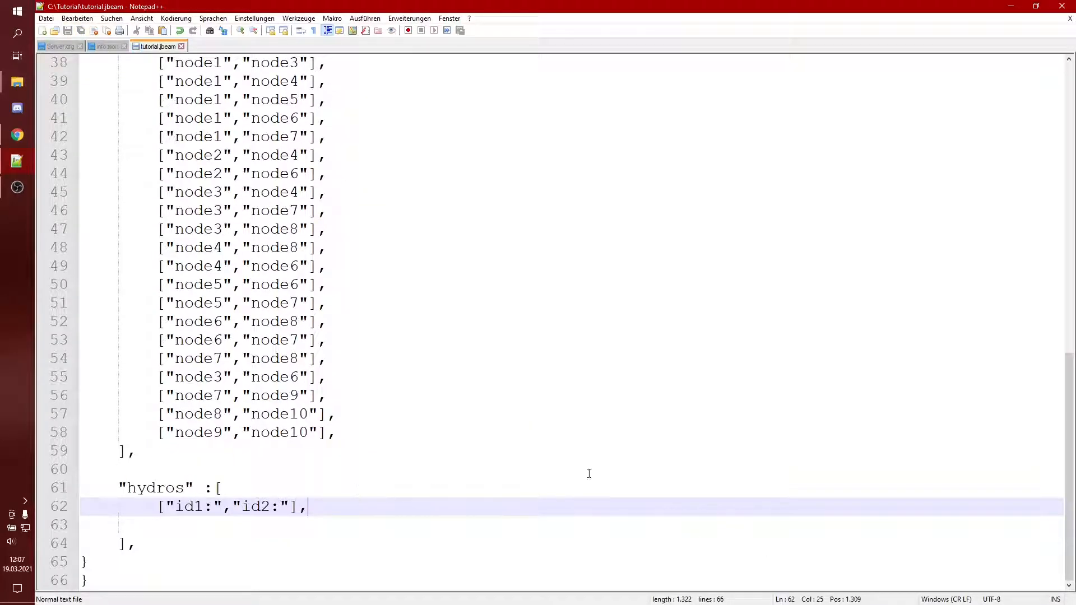
{"action": "type", "text": "["}
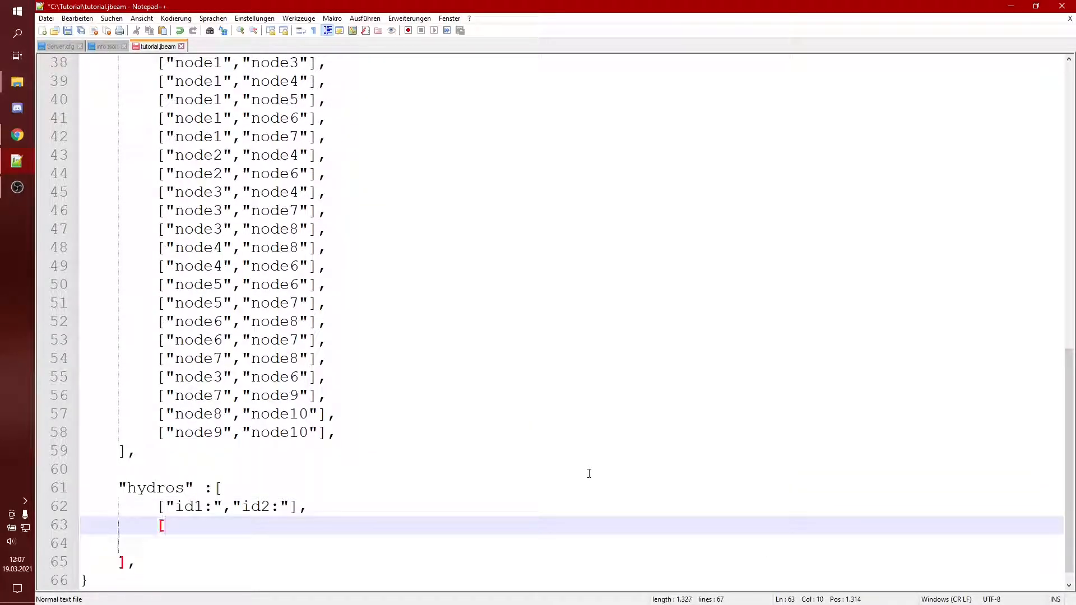
{"action": "key", "text": "alt+tab"}
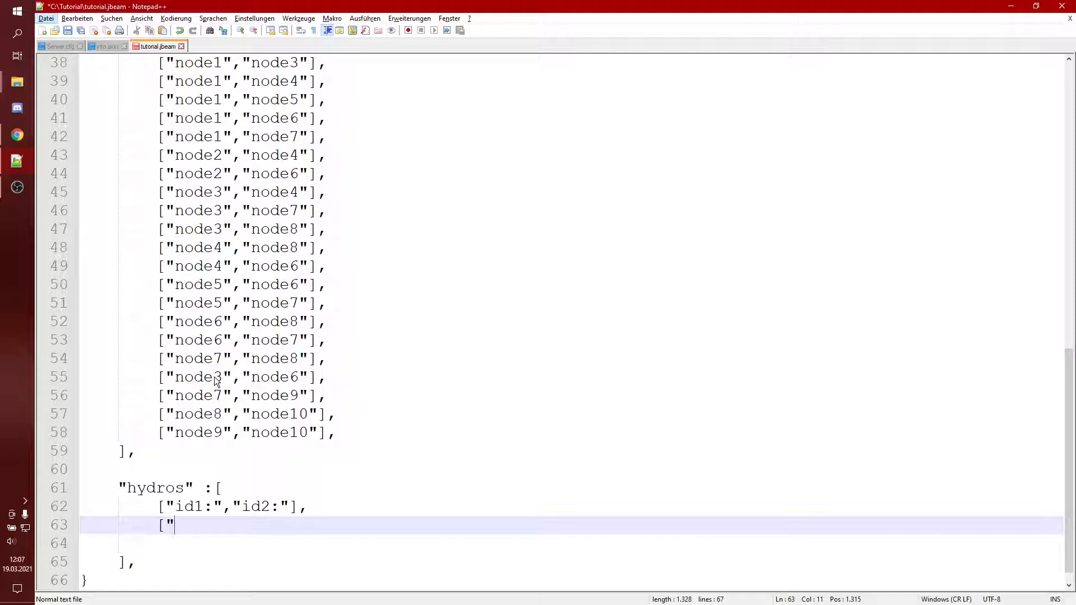
{"action": "mouse_move", "coordinate": [1028, 393]}
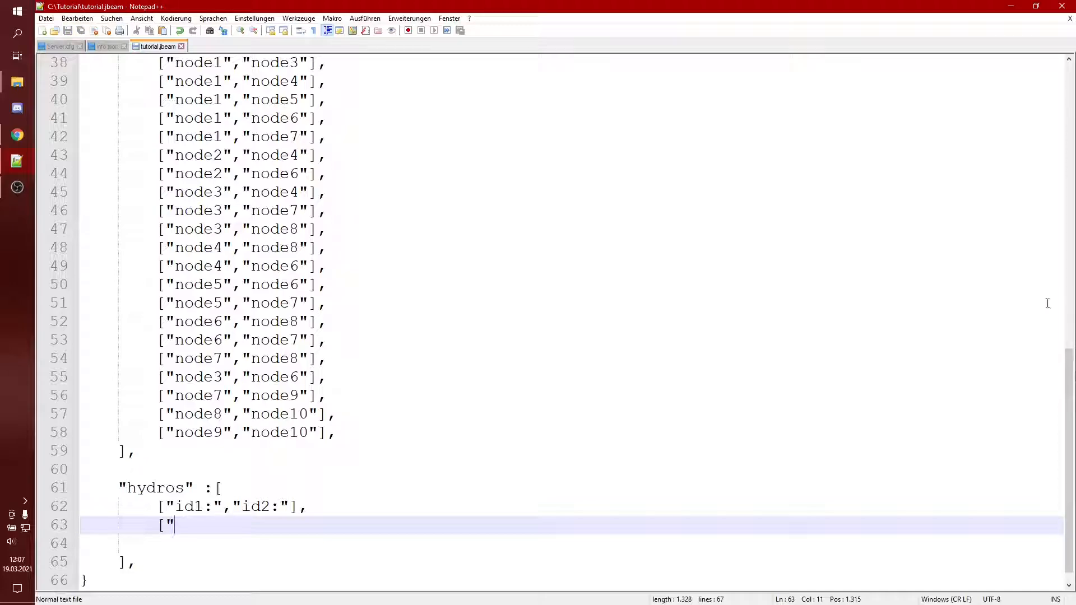
{"action": "scroll", "scroll_direction": "up", "scroll_amount": 3}
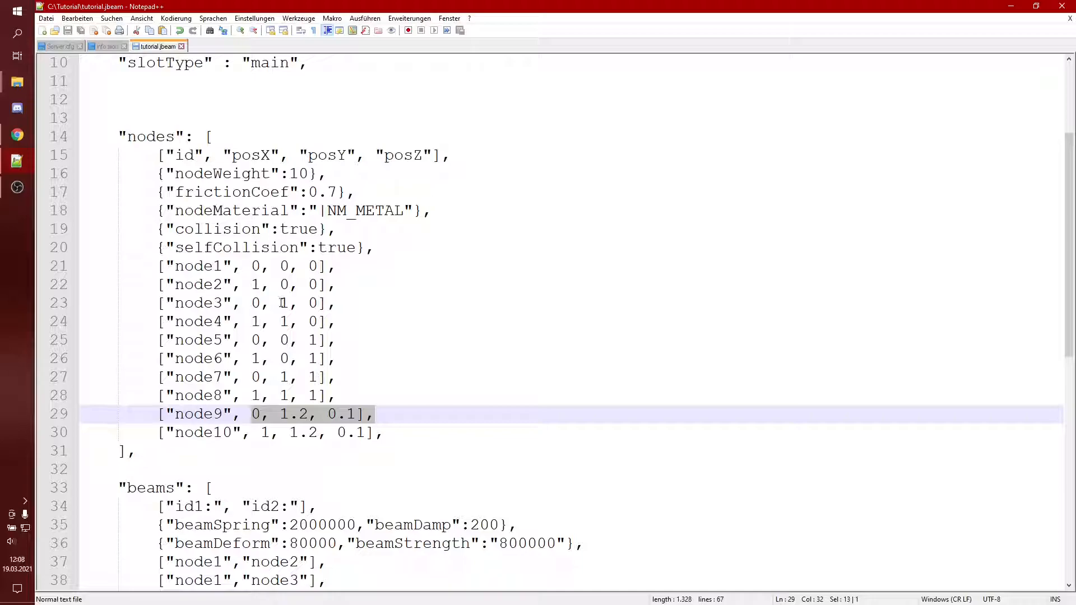
Complete the first hydro entry as ["node3","node9"], on its own line
{"action": "scroll", "scroll_direction": "down", "scroll_amount": 3}
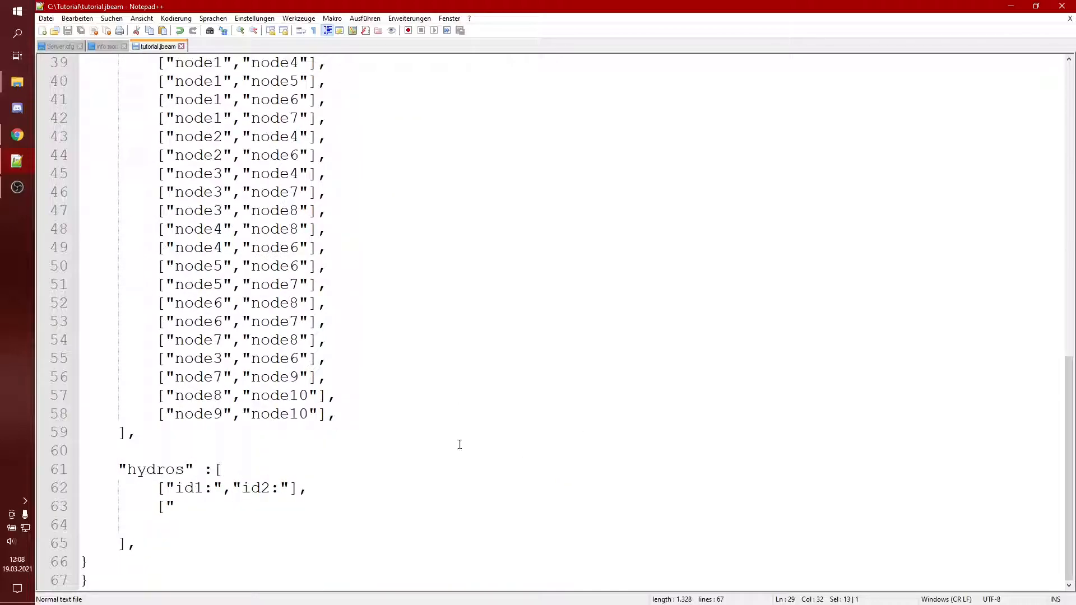
{"action": "mouse_move", "coordinate": [209, 515]}
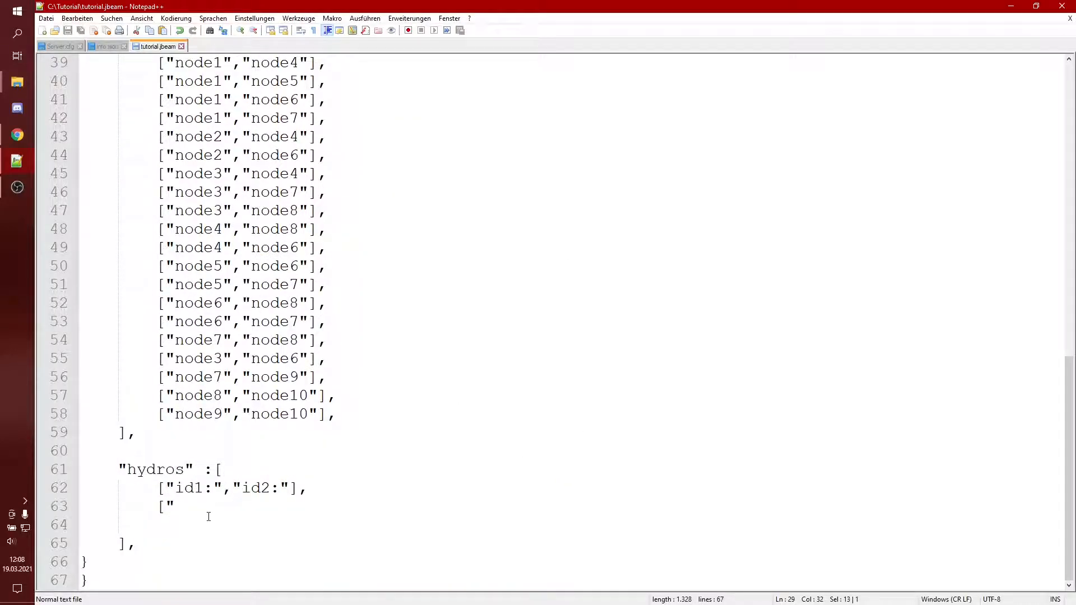
{"action": "type", "text": "node3"}
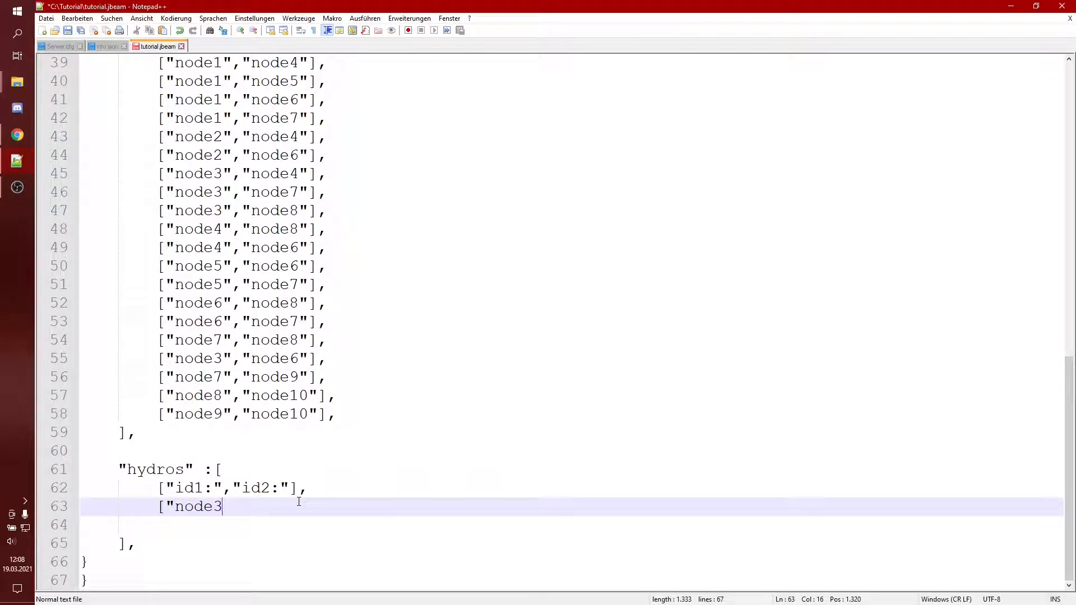
{"action": "type", "text": "\",\""}
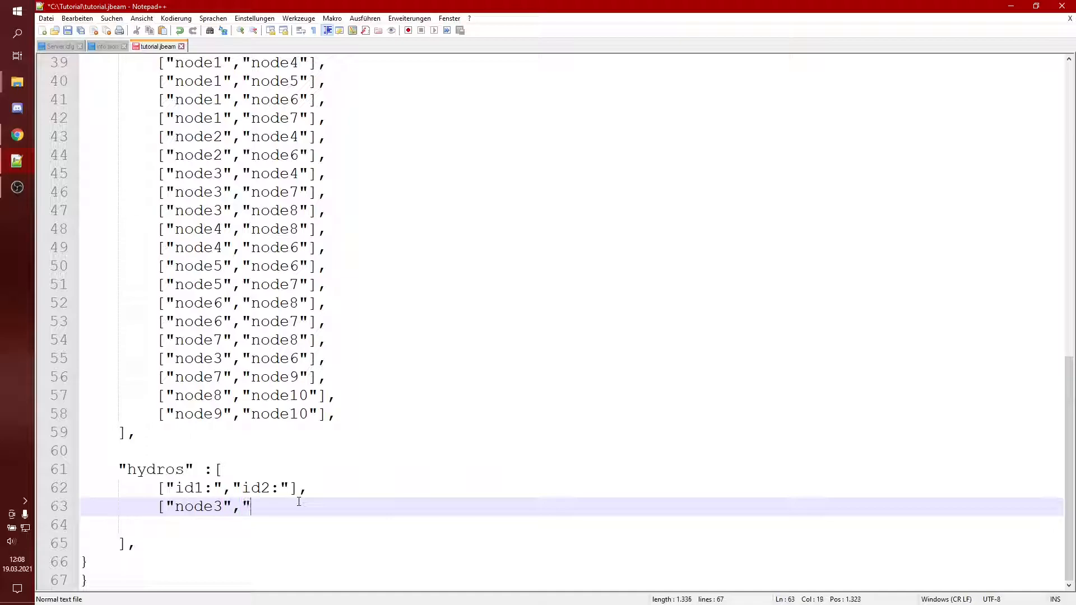
{"action": "type", "text": "node"}
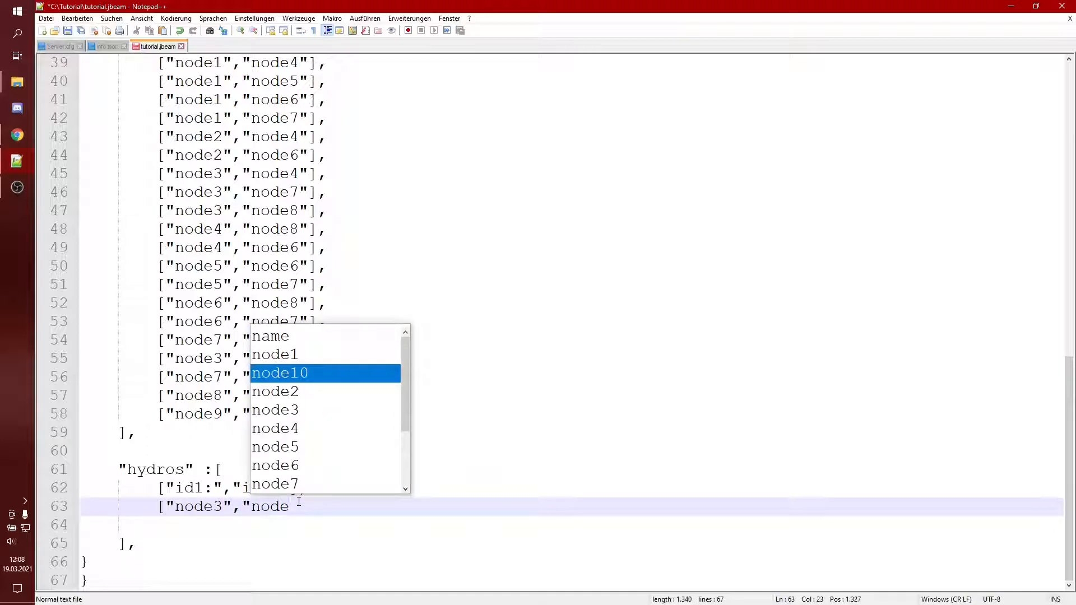
{"action": "scroll", "scroll_direction": "down", "scroll_amount": 3}
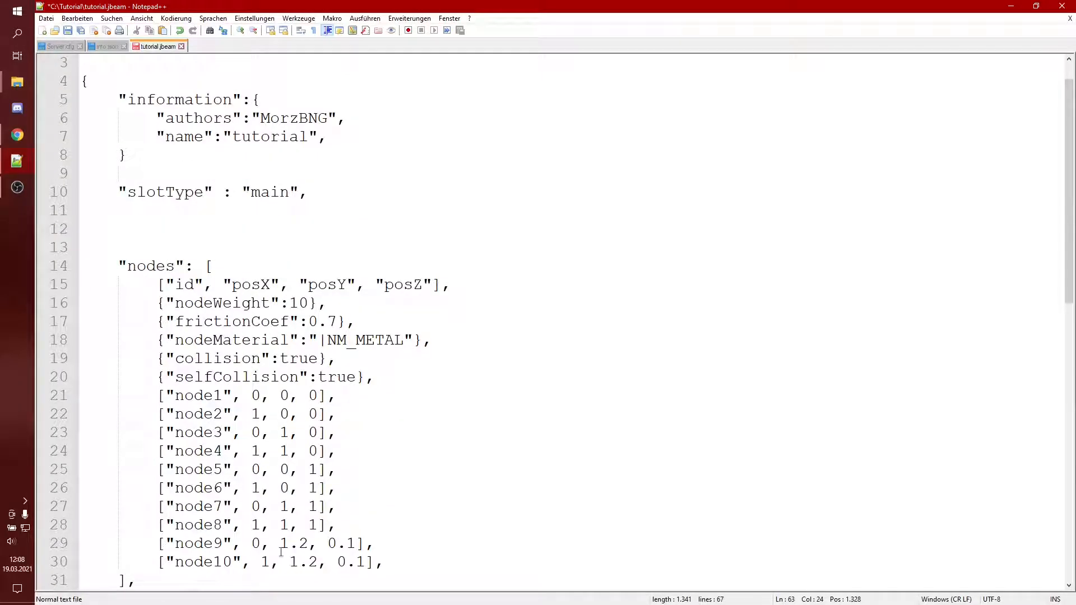
{"action": "scroll", "scroll_direction": "down", "scroll_amount": 3}
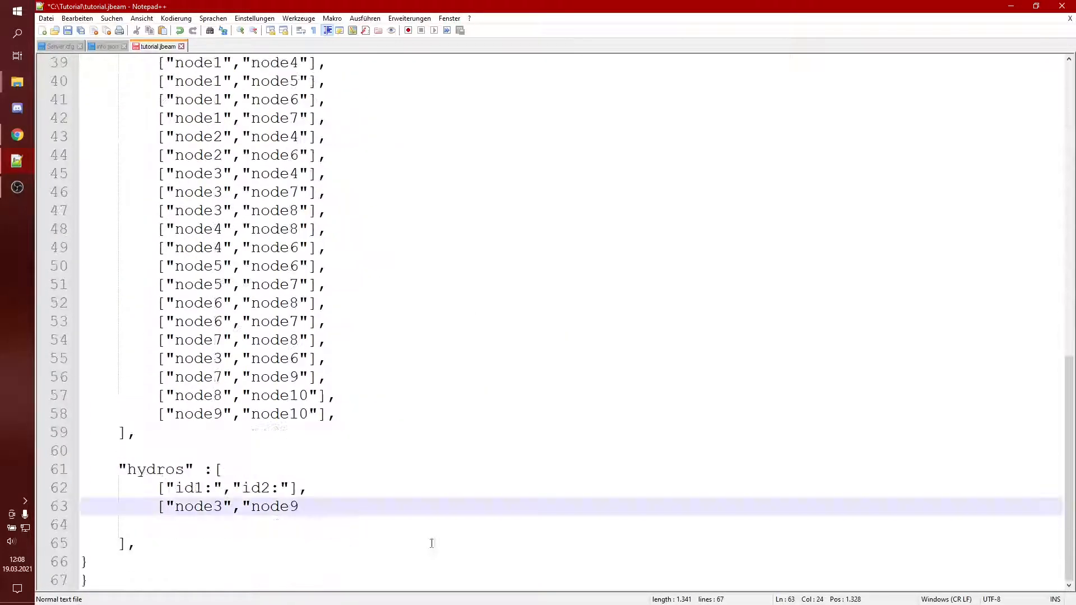
{"action": "type", "text": "\"]"}
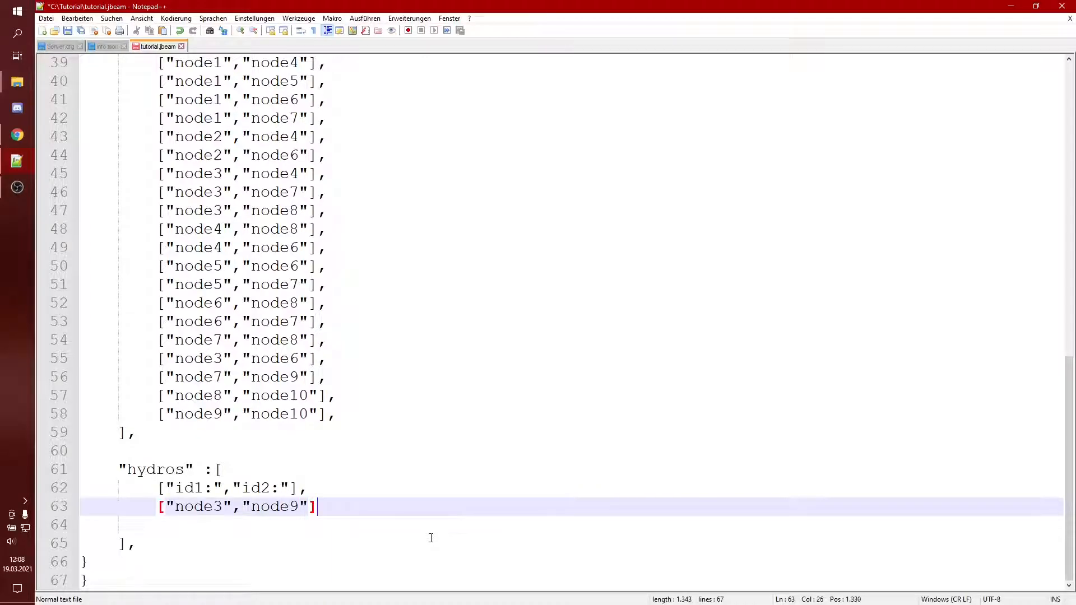
{"action": "key", "text": "Enter"}
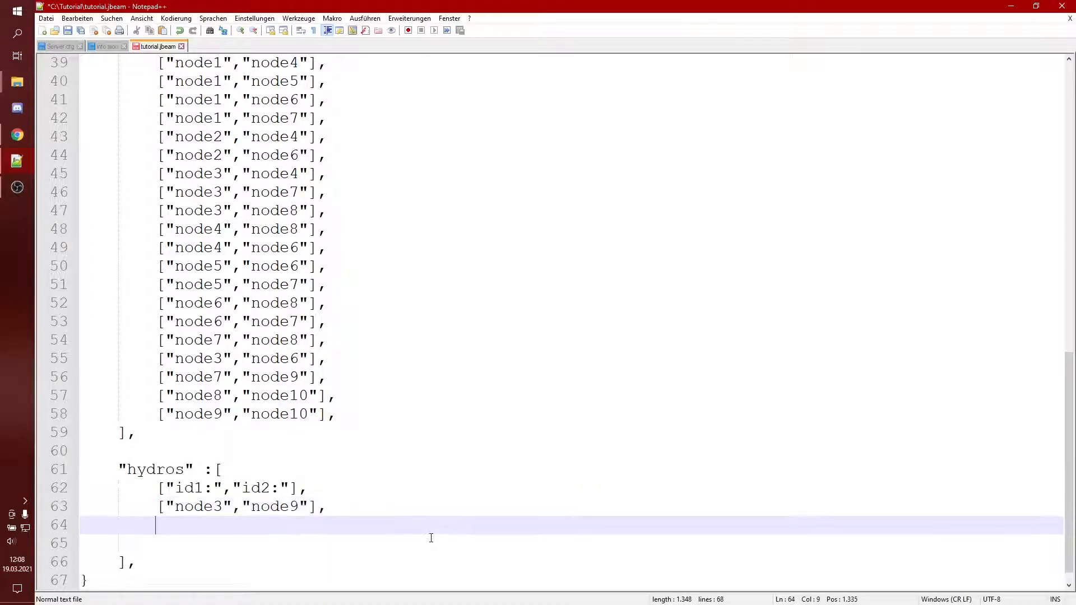
Add a second hydro entry ["node4","node10"] beneath it
{"action": "type", "text": "[\"node4"}
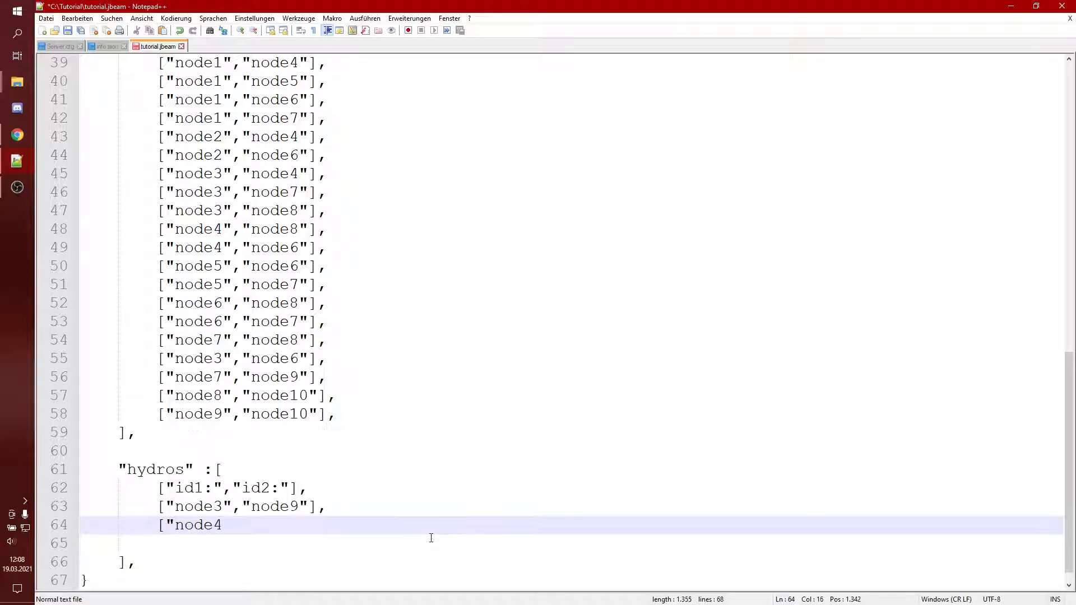
{"action": "type", "text": "\",node10"}
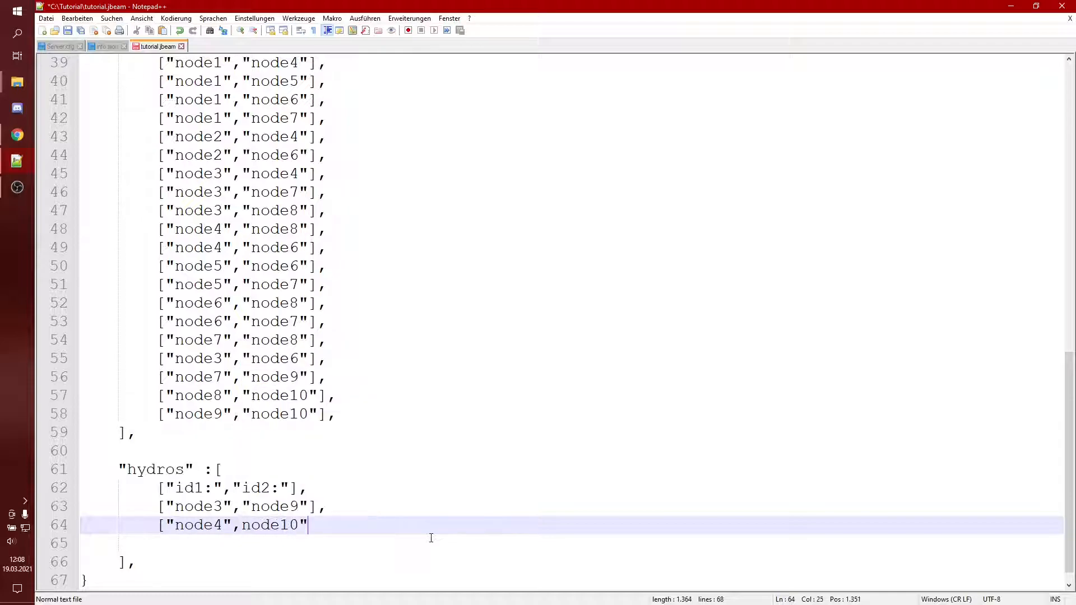
{"action": "type", "text": "\""}
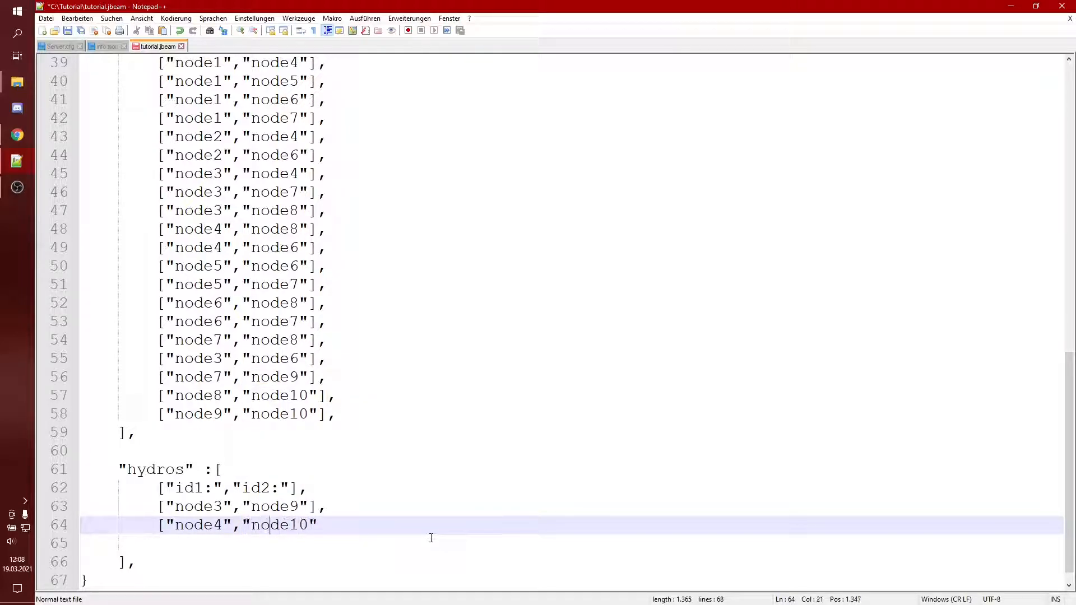
{"action": "type", "text": "],"}
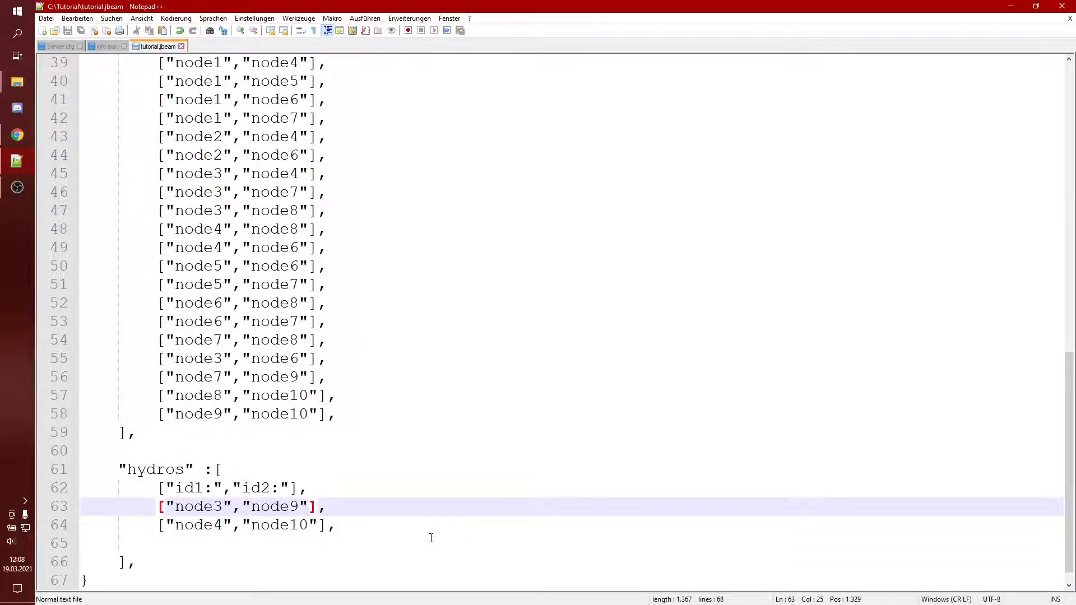
Add an empty {""} options block after node9, then return to the Hydros wiki page
{"action": "type", "text": "{}"}
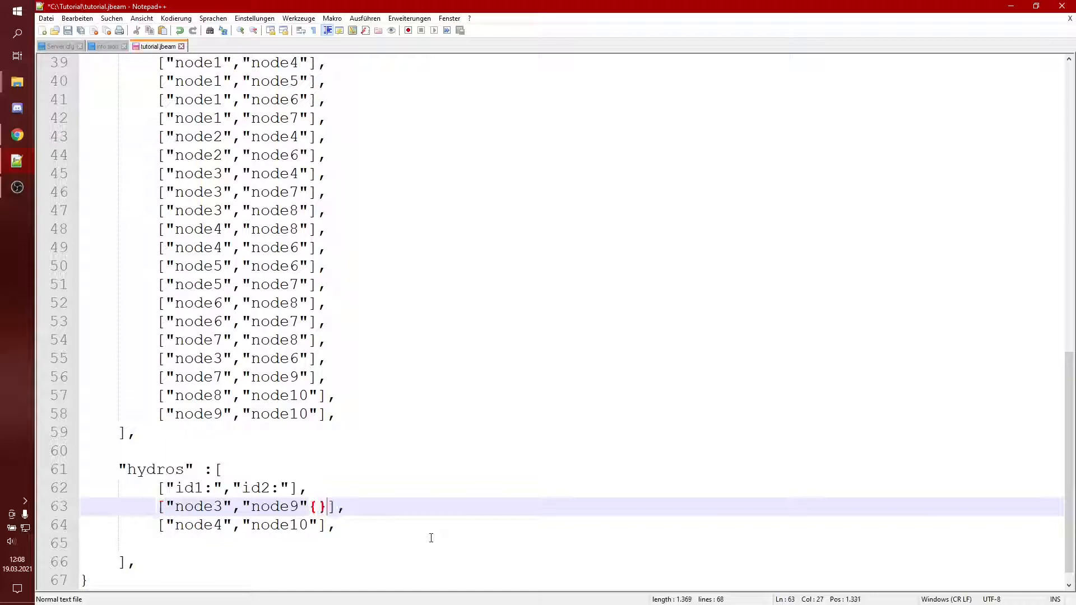
{"action": "type", "text": "\""}
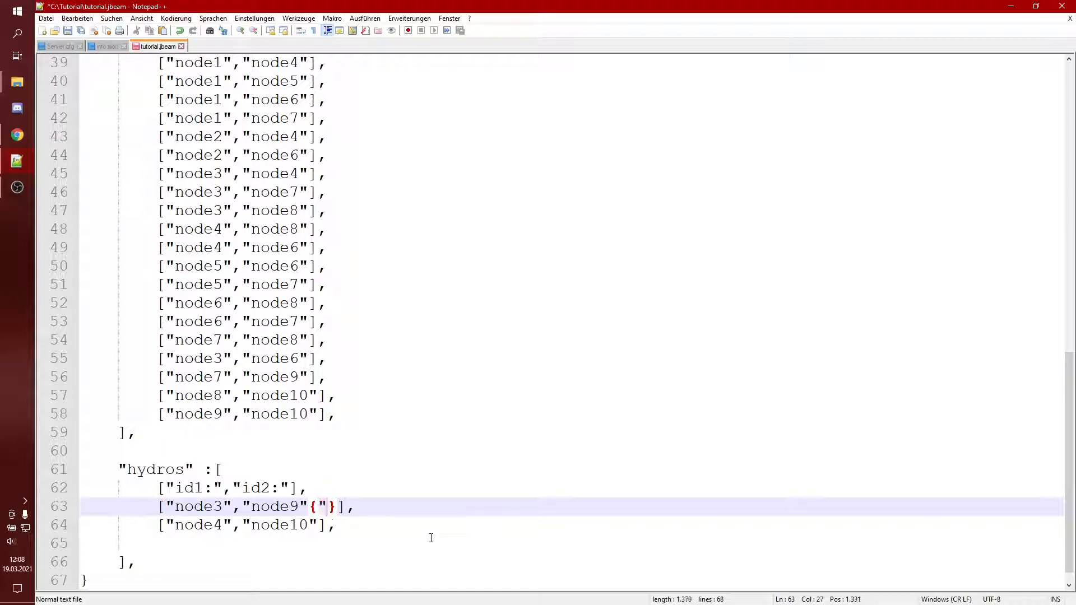
{"action": "type", "text": "\""}
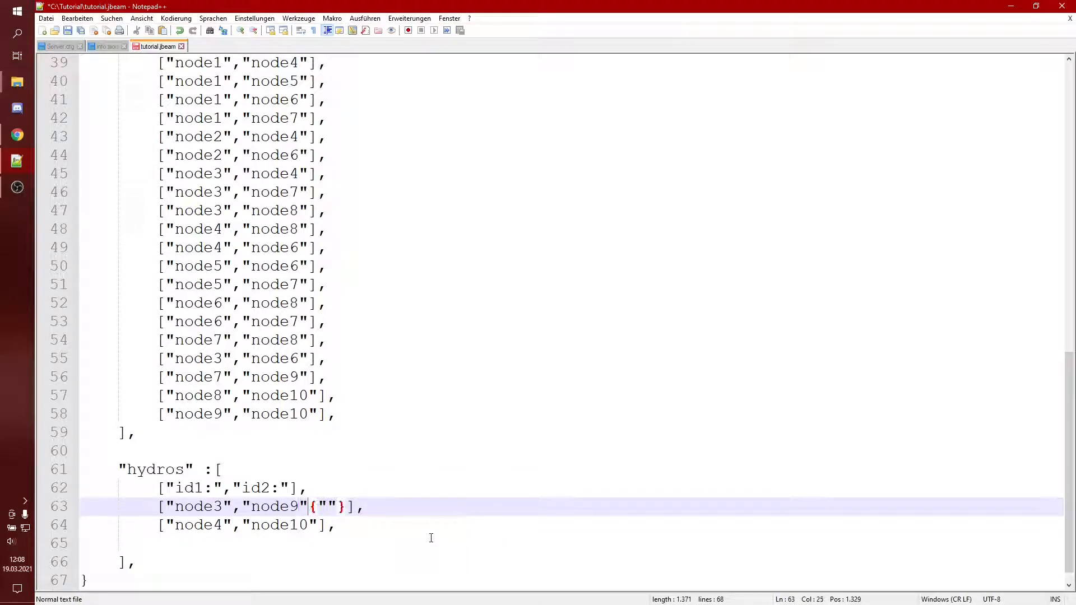
{"action": "key", "text": "alt+tab"}
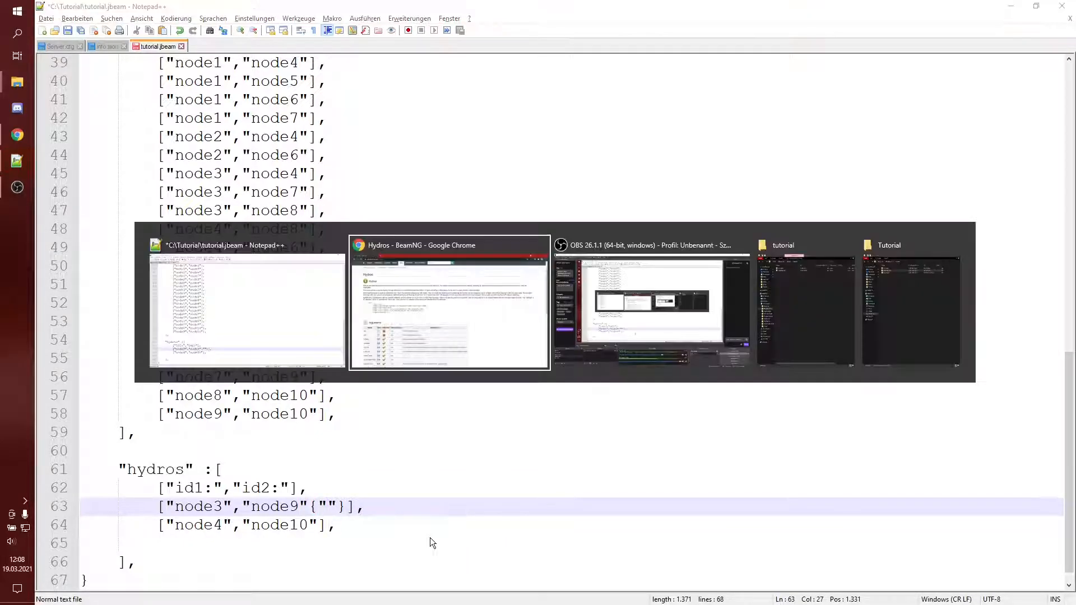
{"action": "left_click", "coordinate": [448, 301]}
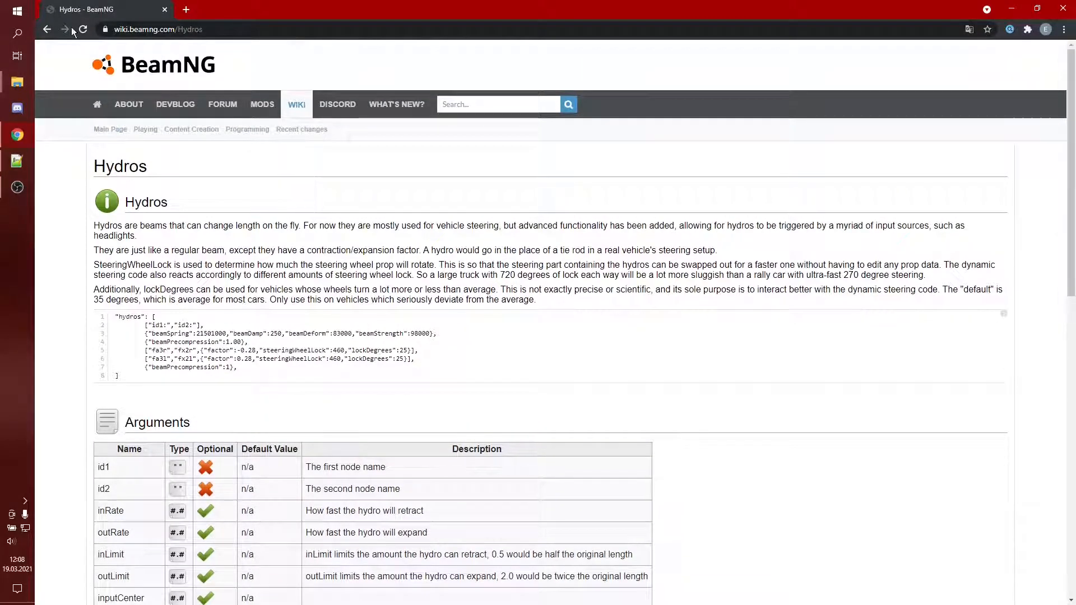
Review the wiki sample and start a factor: option inside the node3–node9 braces
{"action": "left_click", "coordinate": [156, 29]}
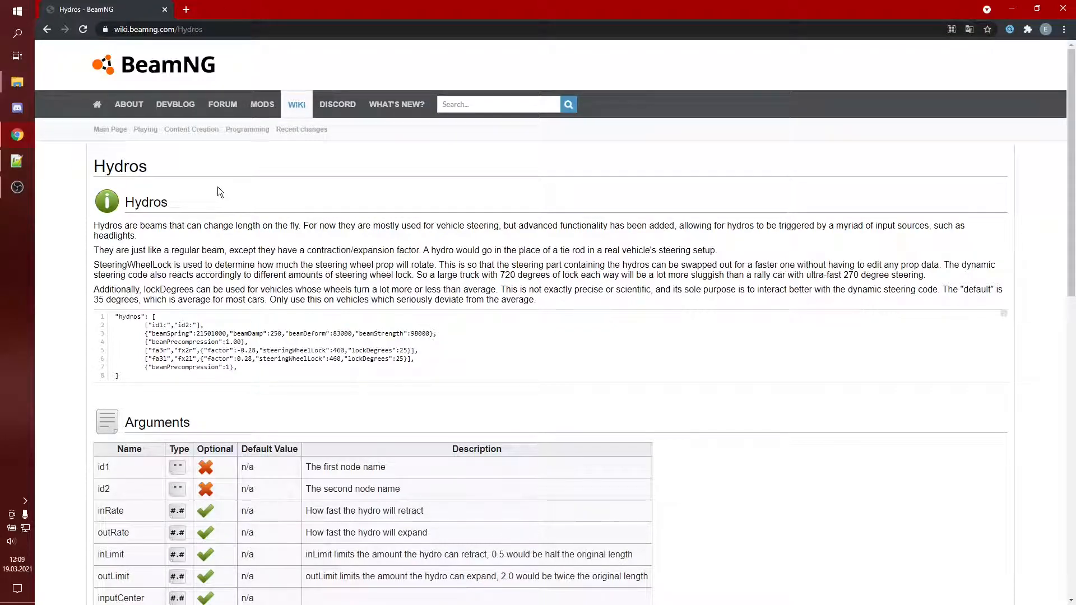
{"action": "mouse_move", "coordinate": [898, 373]}
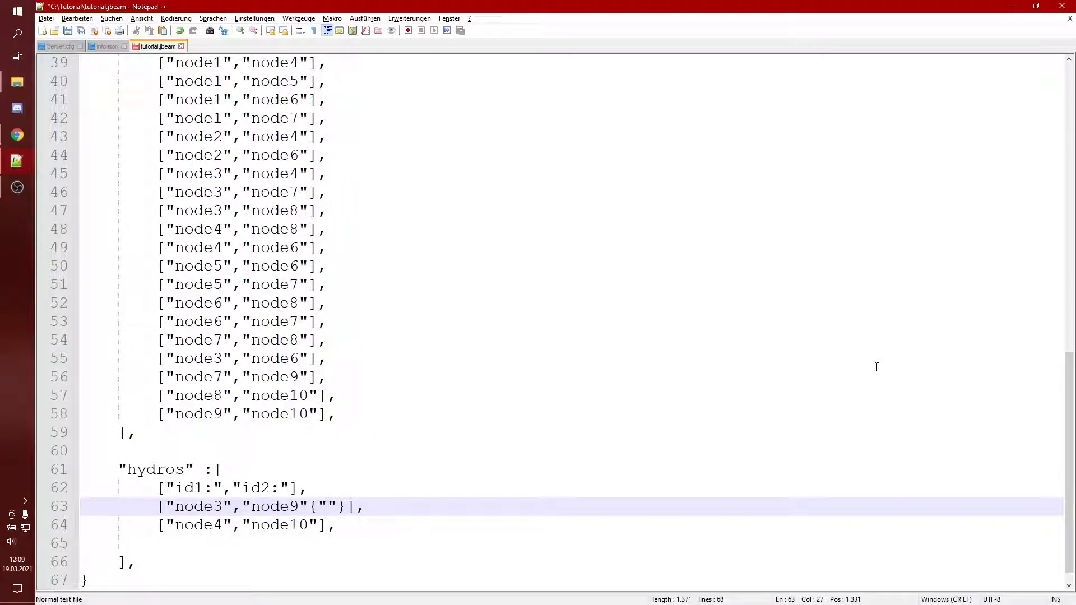
{"action": "type", "text": "factor:"}
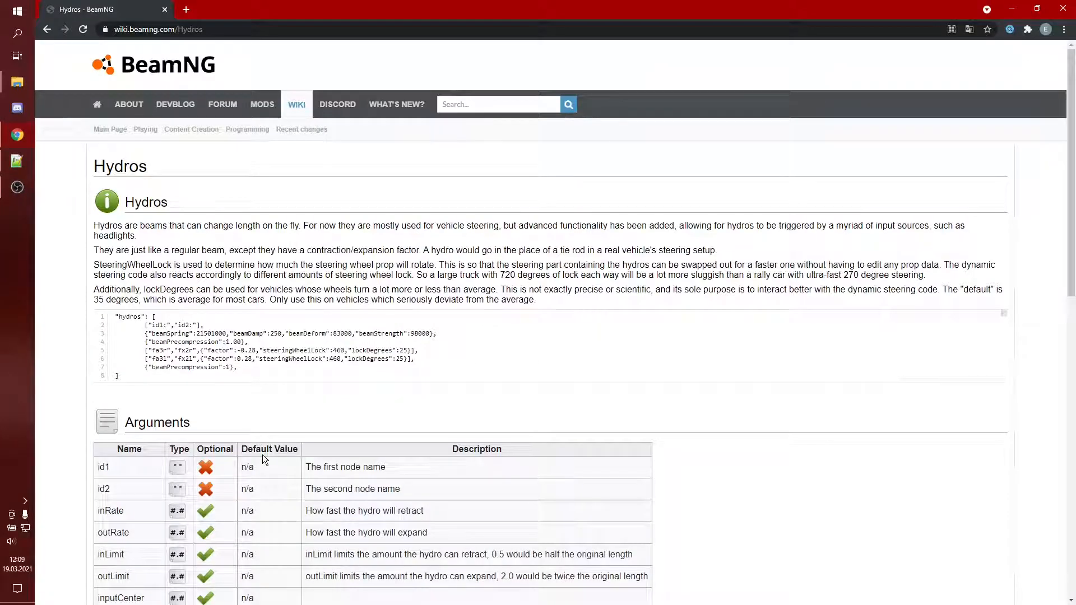
{"action": "scroll", "scroll_direction": "down", "scroll_amount": 3}
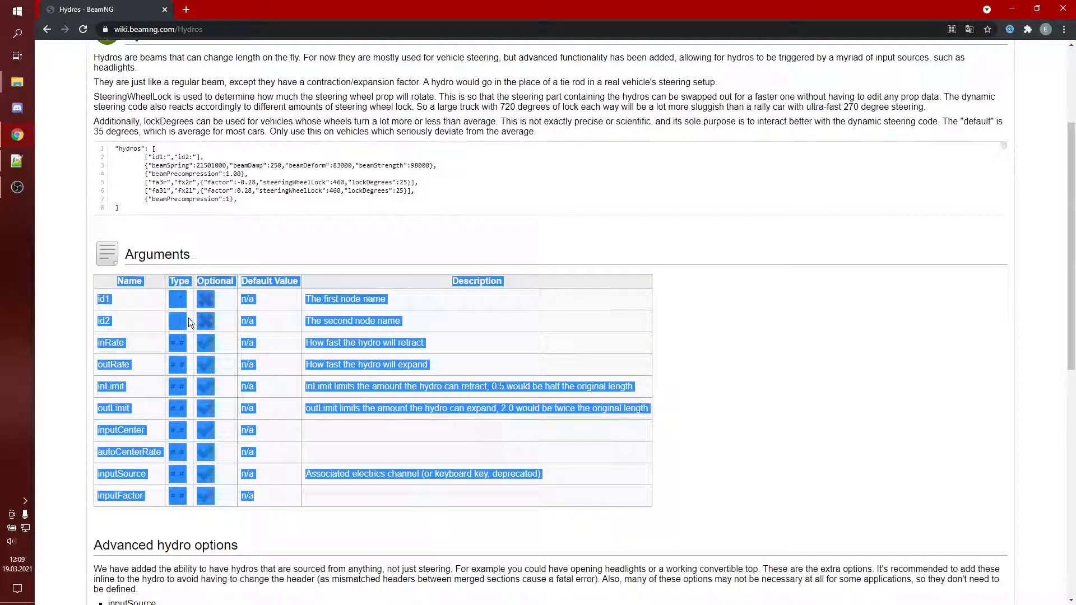
{"action": "scroll", "scroll_direction": "down", "scroll_amount": 3}
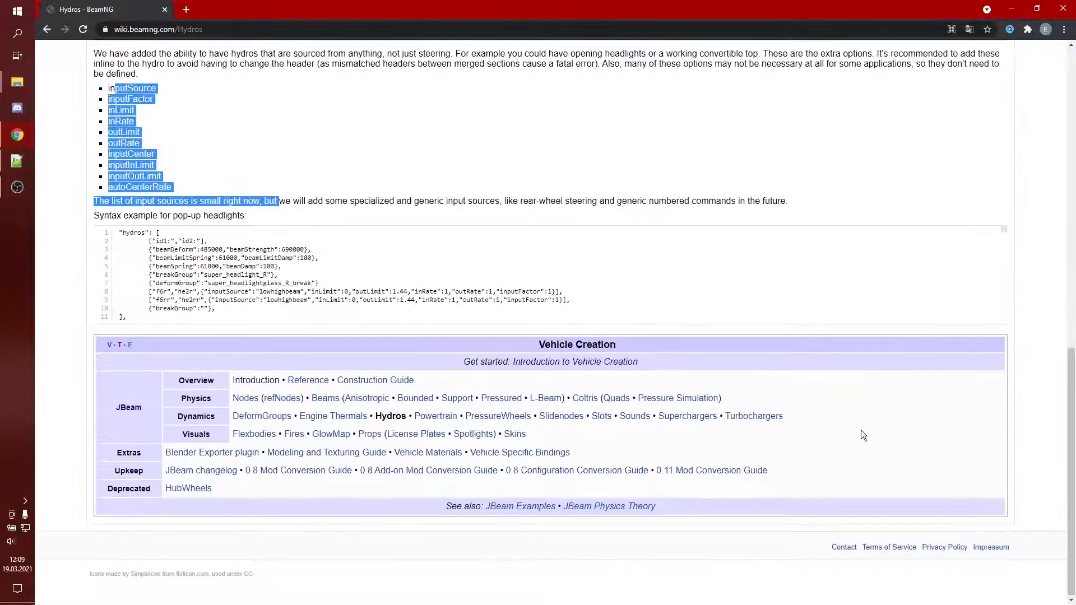
{"action": "scroll", "scroll_direction": "up", "scroll_amount": 3}
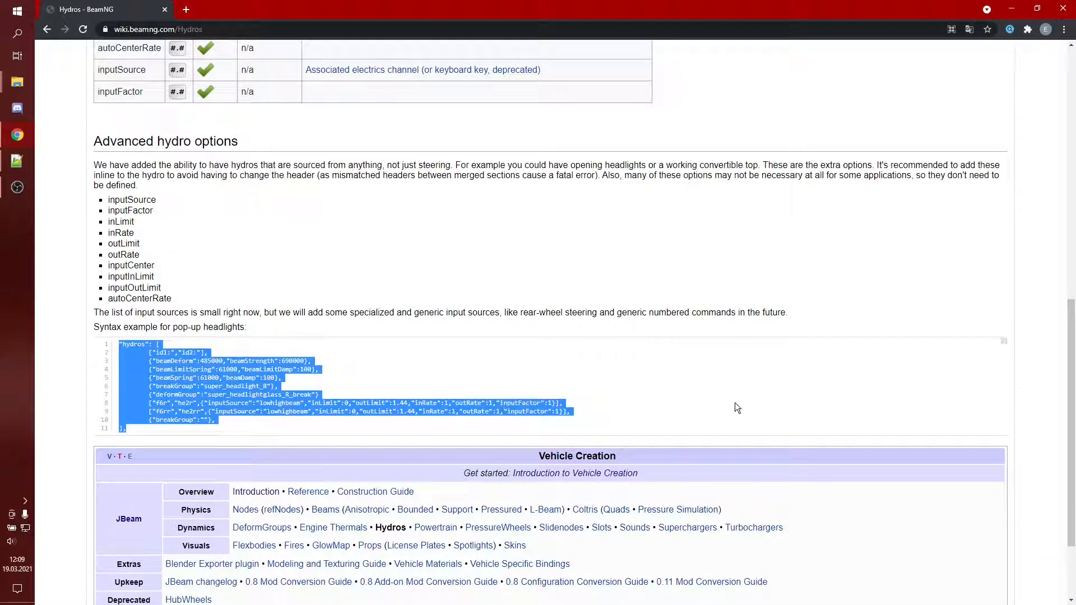
{"action": "scroll", "scroll_direction": "up", "scroll_amount": 3}
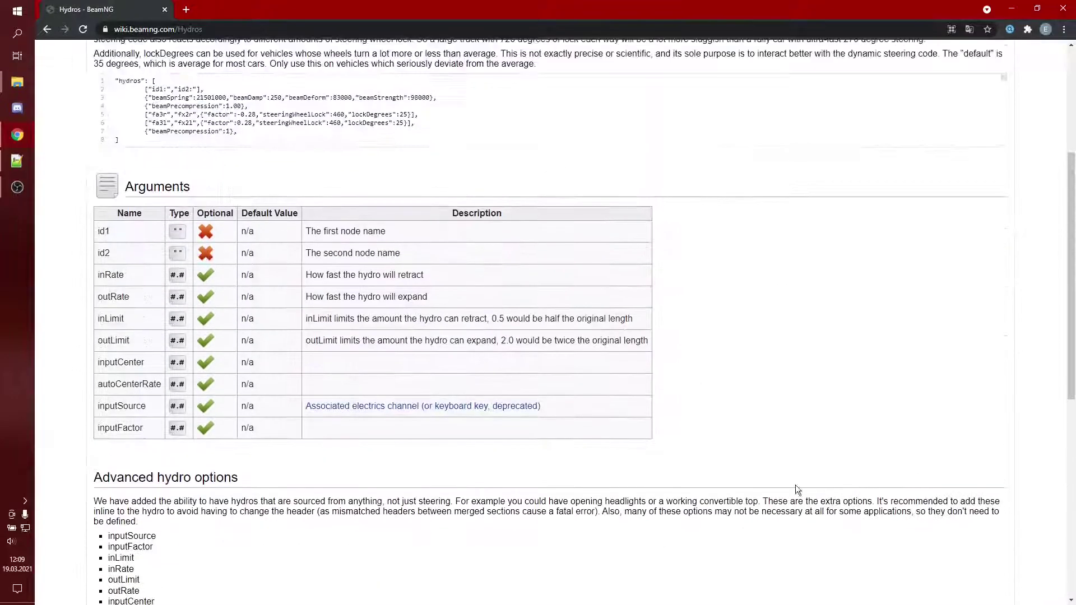
{"action": "scroll", "scroll_direction": "up", "scroll_amount": 3}
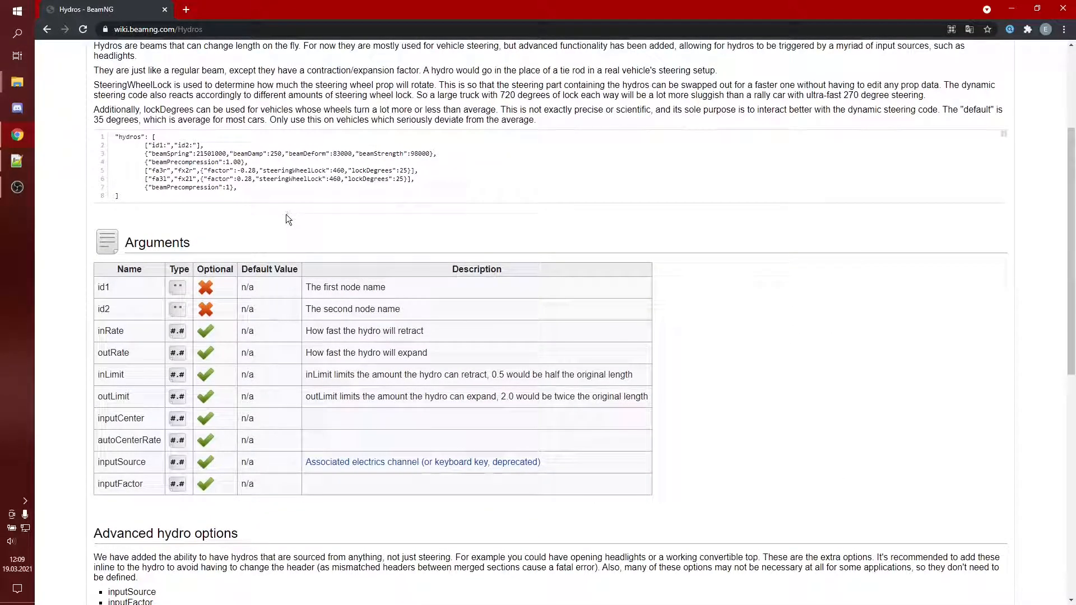
{"action": "mouse_move", "coordinate": [790, 373]}
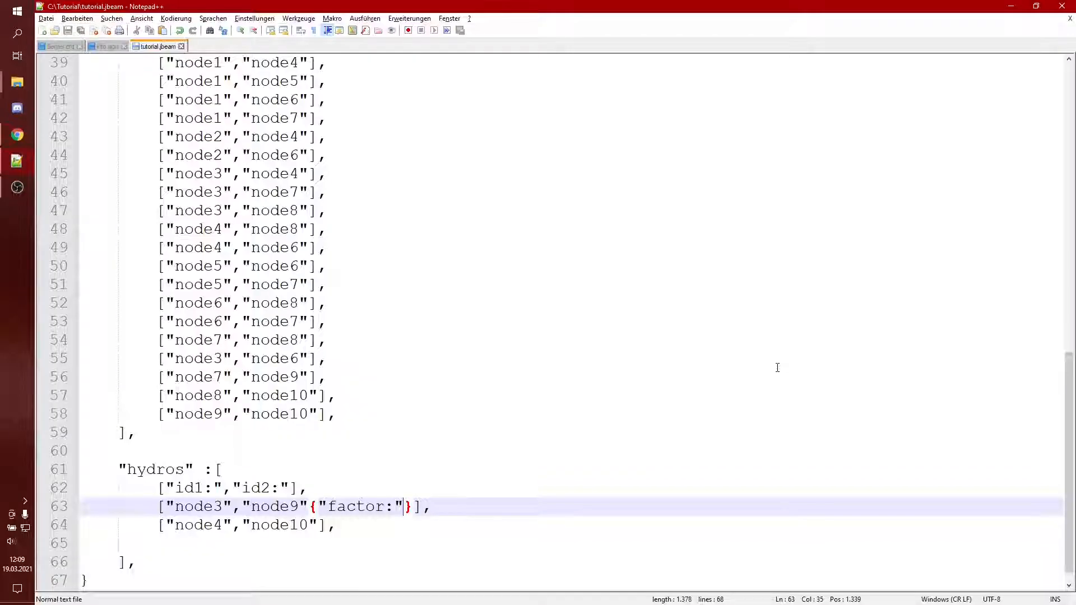
Fix the factor key and give it the value 1 in the node3–node9 options
{"action": "key", "text": "Backspace"}
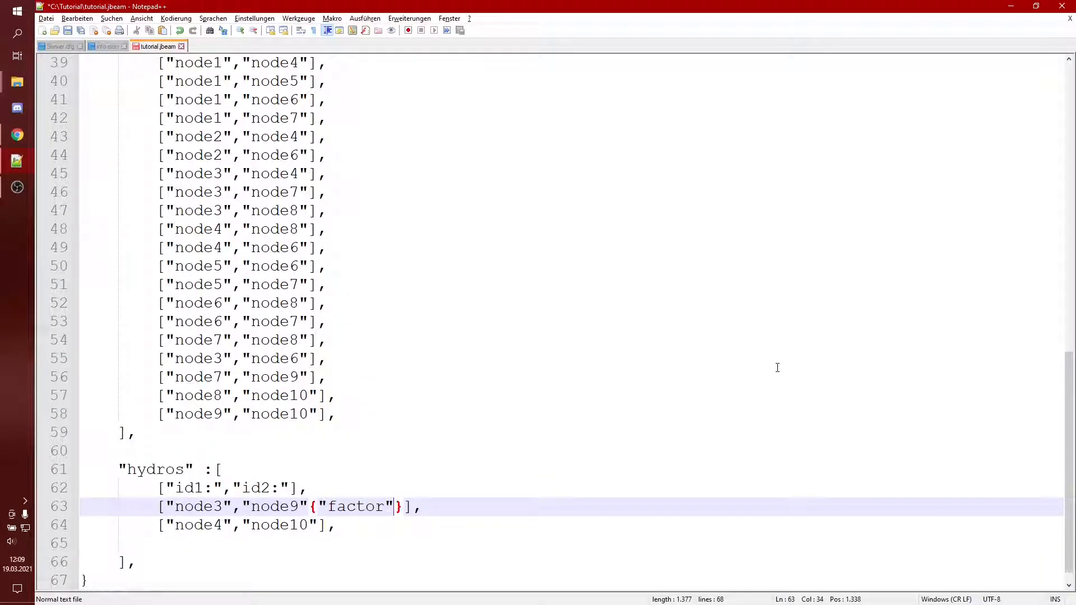
{"action": "type", "text": ":0,"}
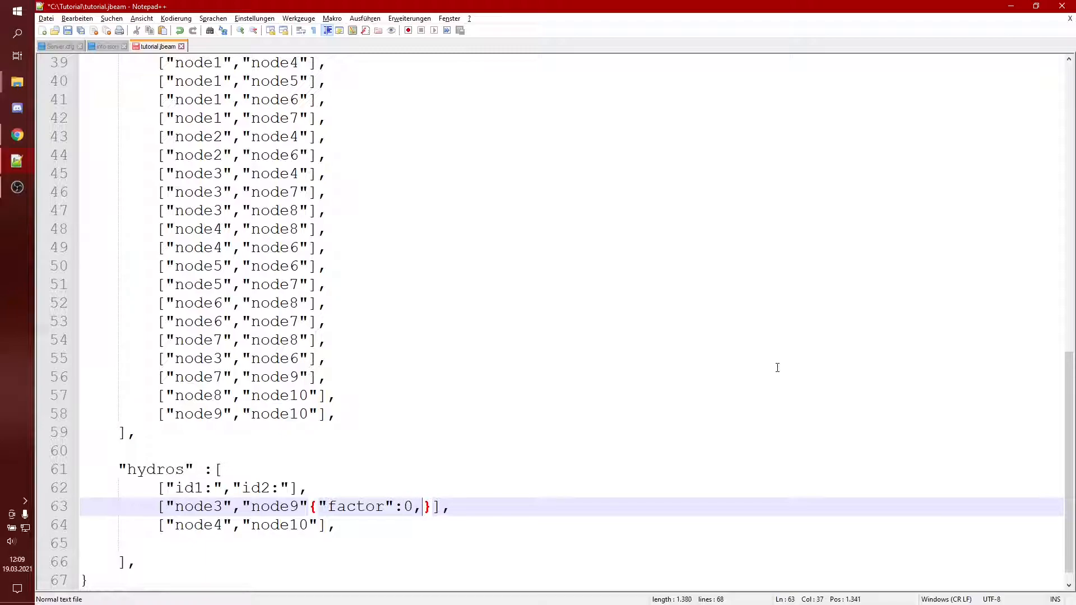
{"action": "type", "text": "1"}
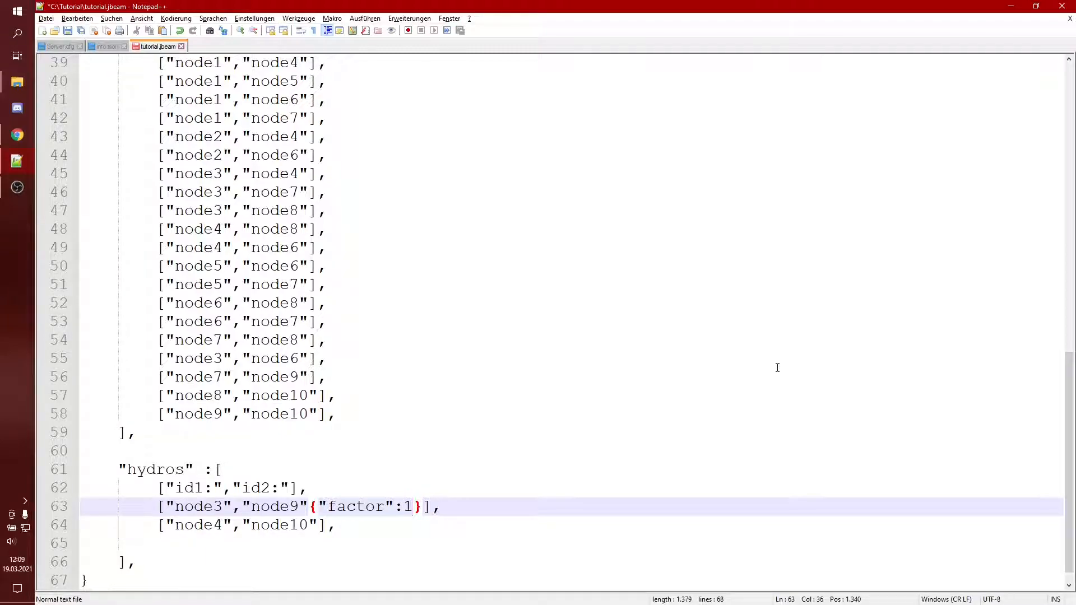
{"action": "type", "text": ", \""}
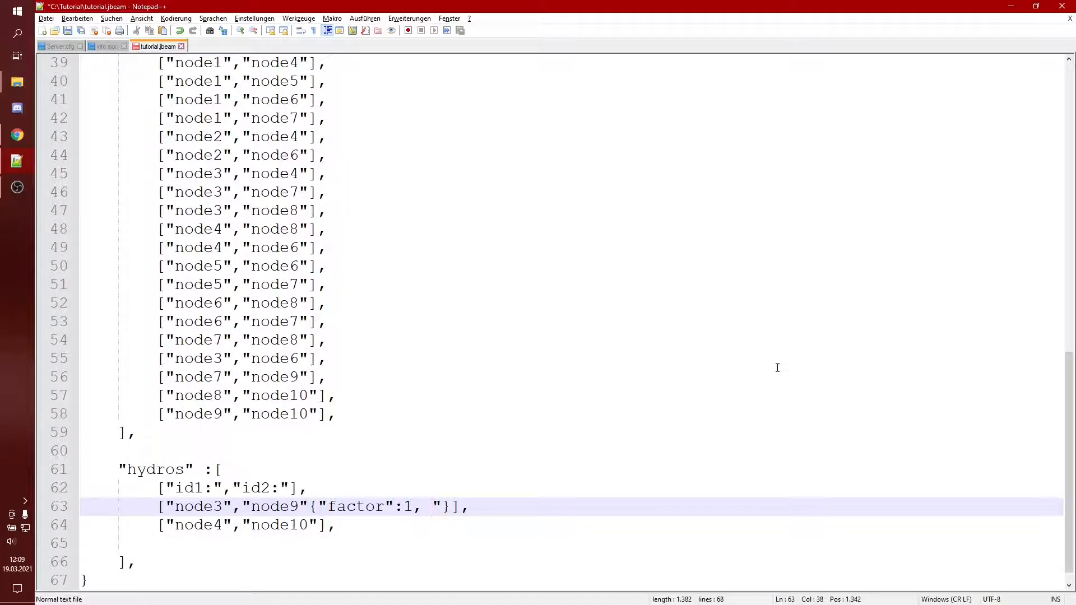
Add a steeringWheelLock option of 640 after factor
{"action": "type", "text": "steer\""}
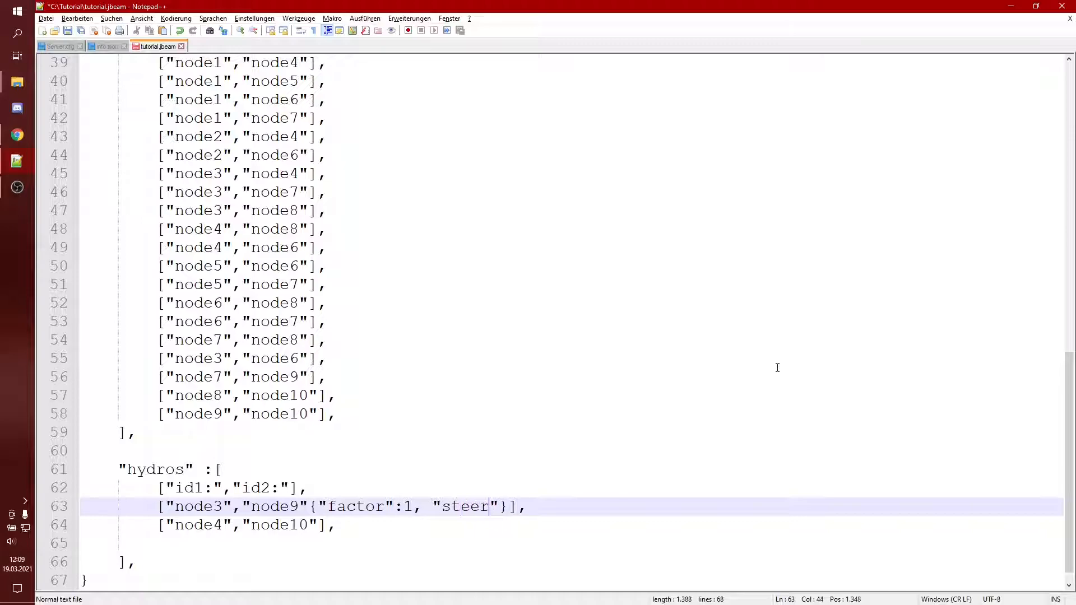
{"action": "type", "text": "ingWheel"}
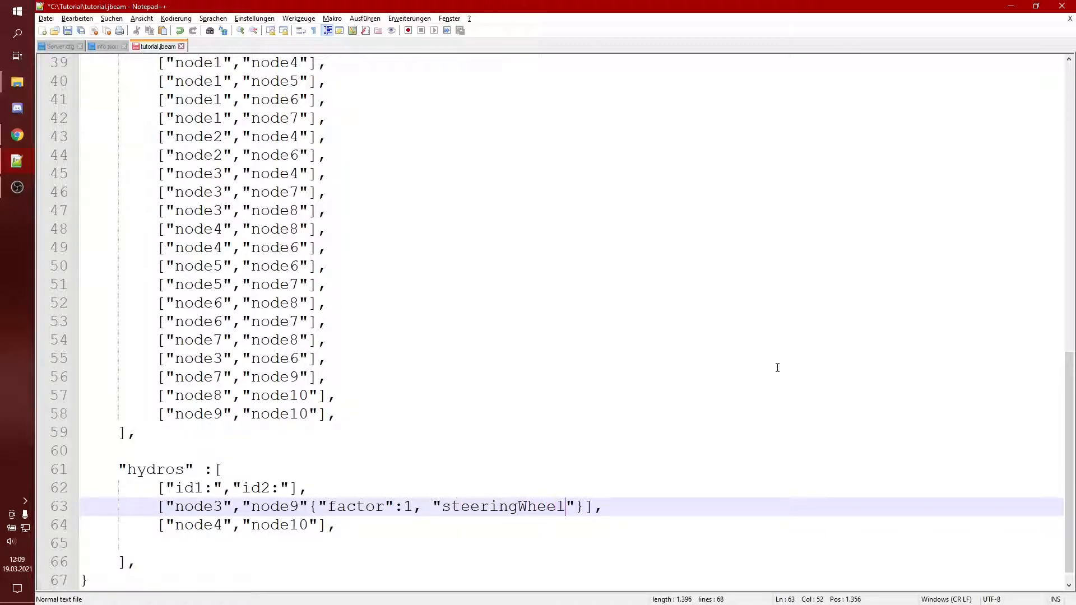
{"action": "type", "text": "Locj"}
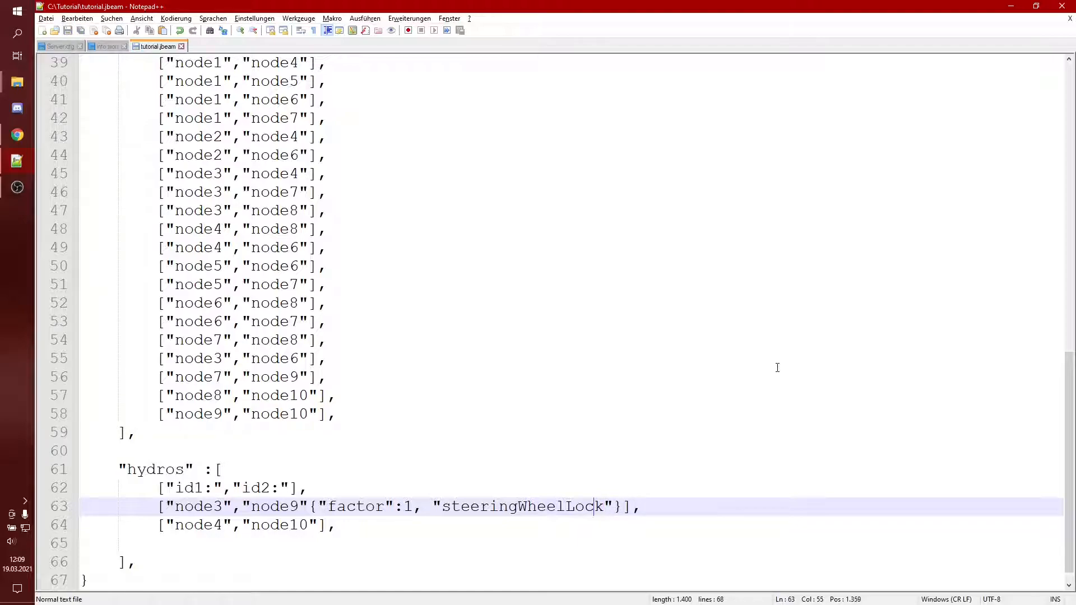
{"action": "left_click", "coordinate": [371, 506]}
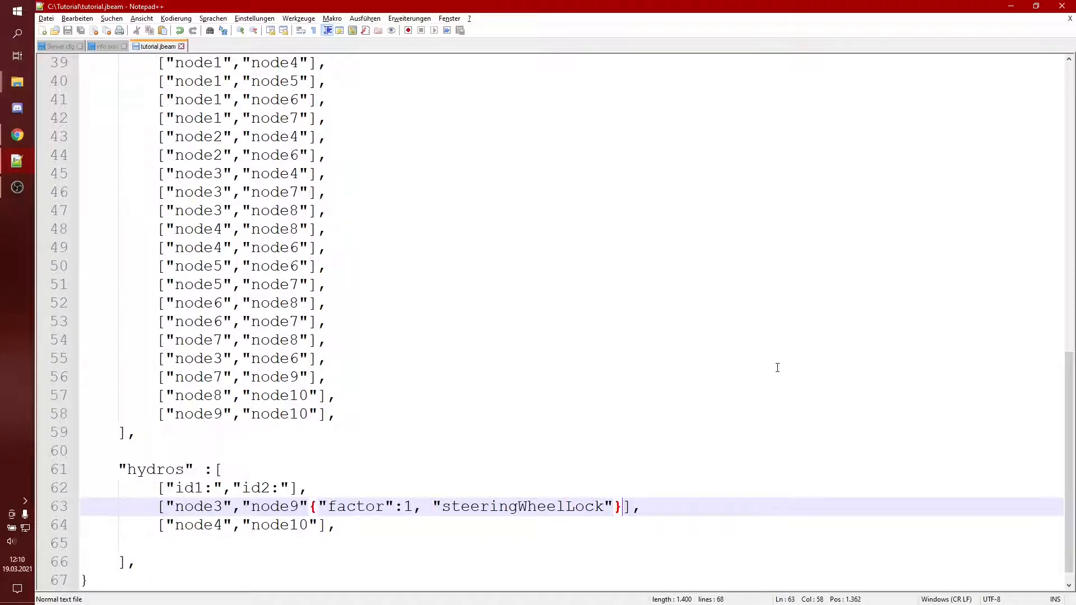
{"action": "type", "text": ":649"}
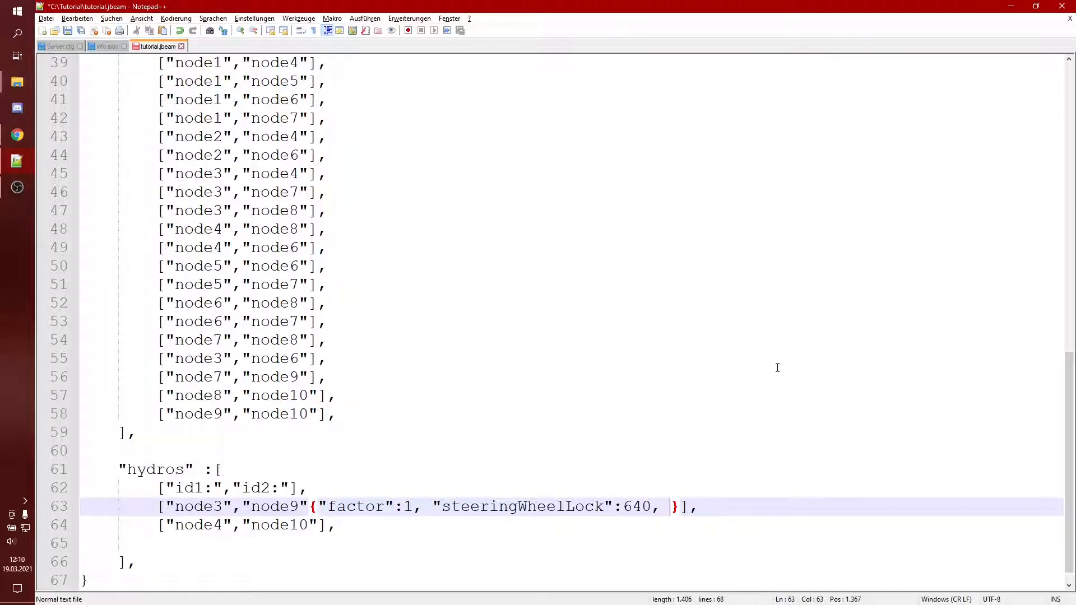
Start a "LockDegrees" key after steeringWheelLock
{"action": "type", "text": "\""}
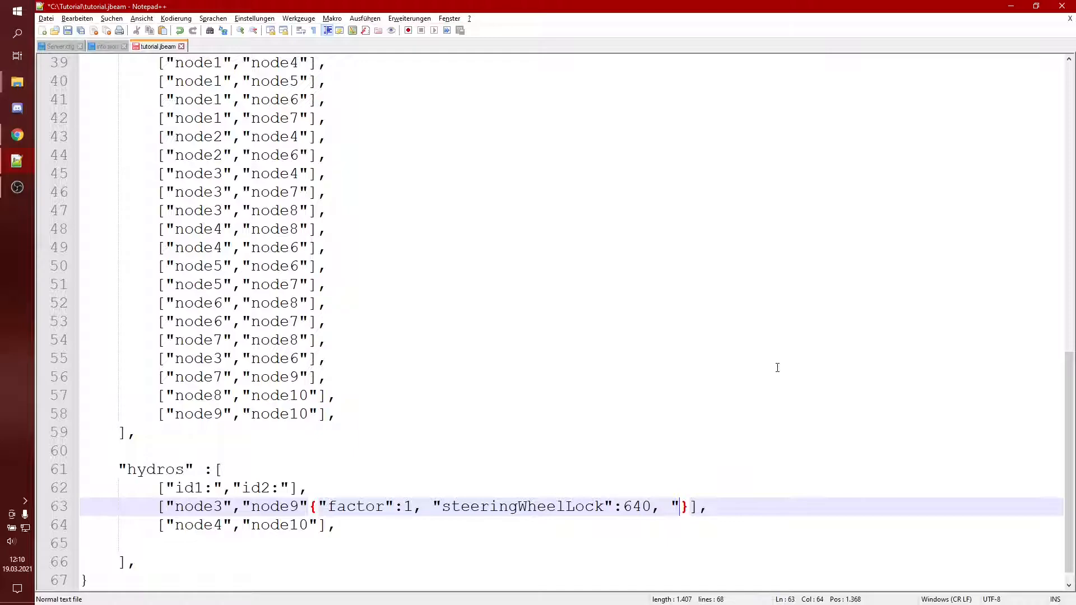
{"action": "type", "text": "Lock"}
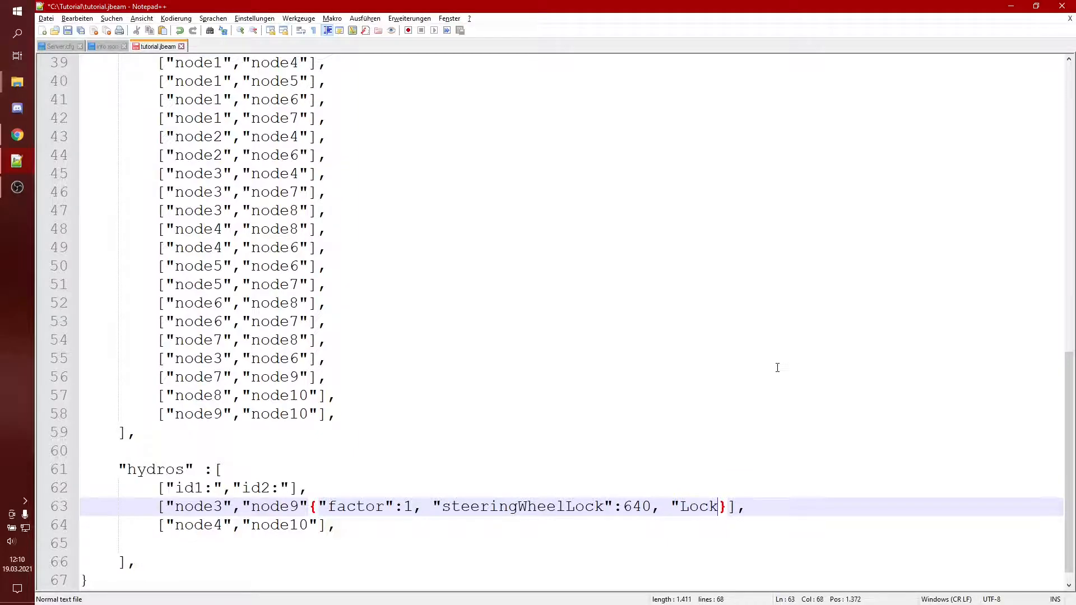
{"action": "type", "text": "Degrees"}
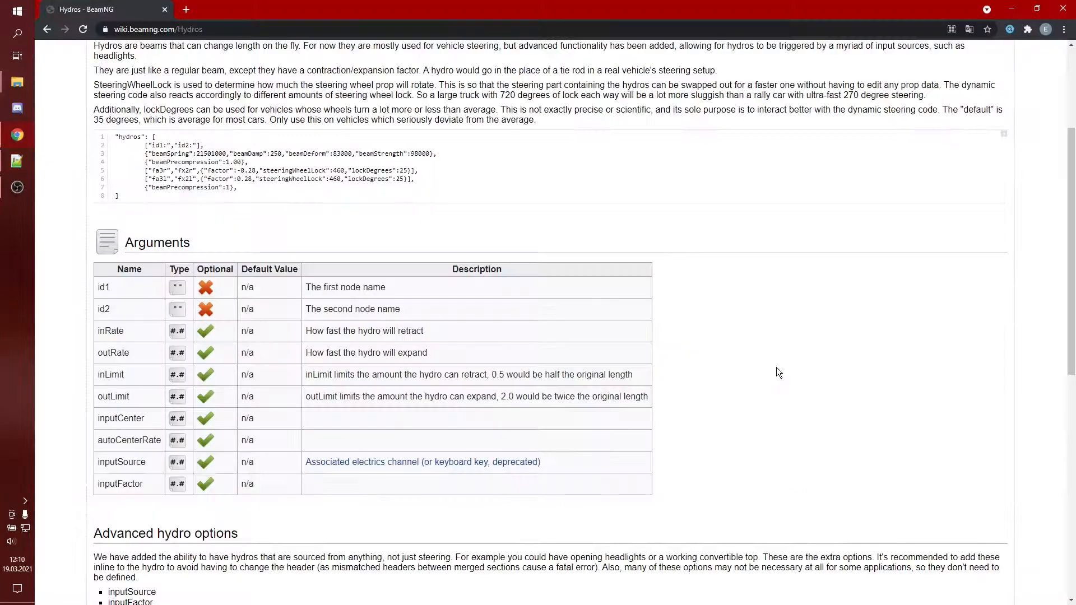
{"action": "mouse_move", "coordinate": [954, 391]}
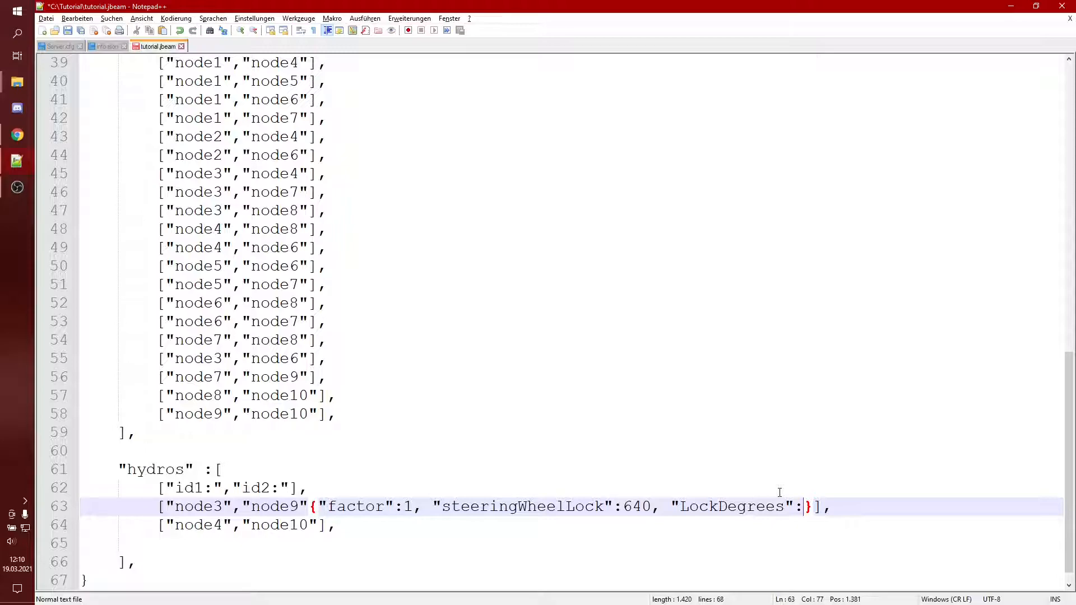
Set LockDegrees to 25, copy the options onto the node4–node10 hydro, remove the blank line and save
{"action": "type", "text": "25"}
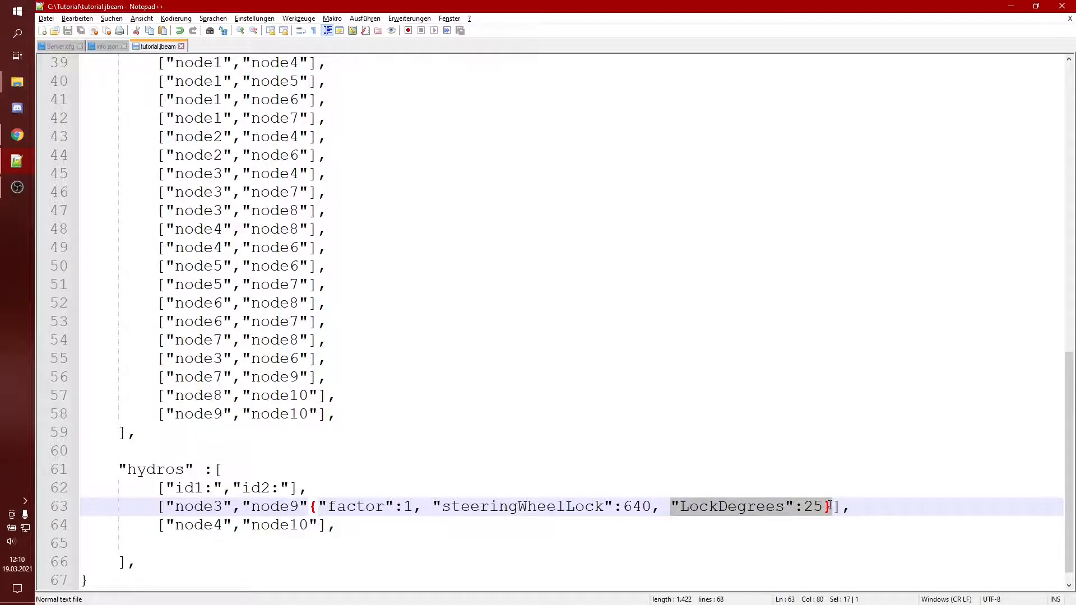
{"action": "left_click", "coordinate": [802, 507]}
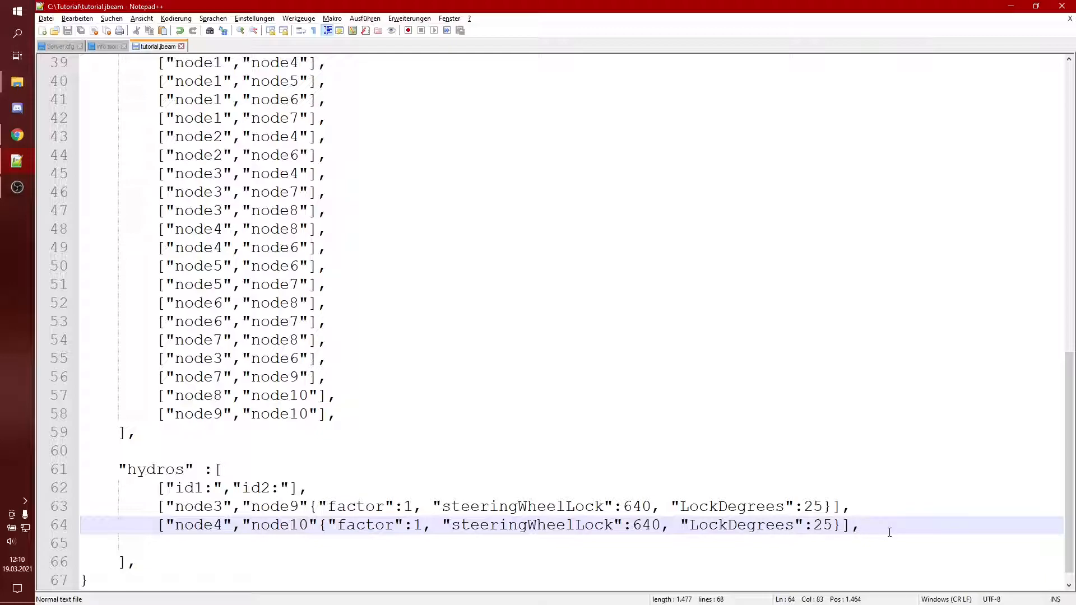
{"action": "key", "text": "Delete"}
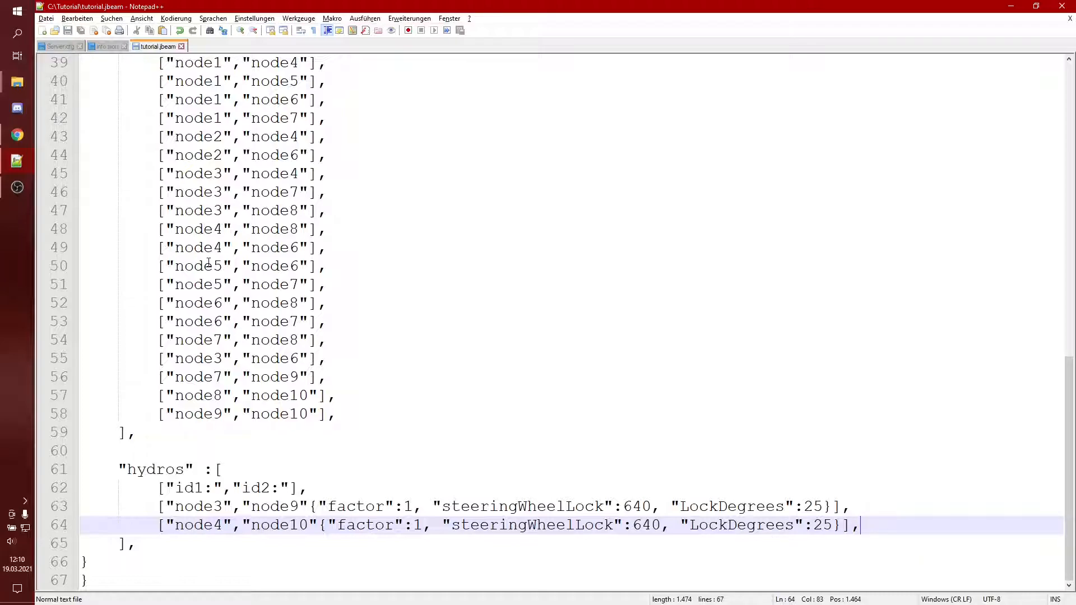
{"action": "key", "text": "alt+tab"}
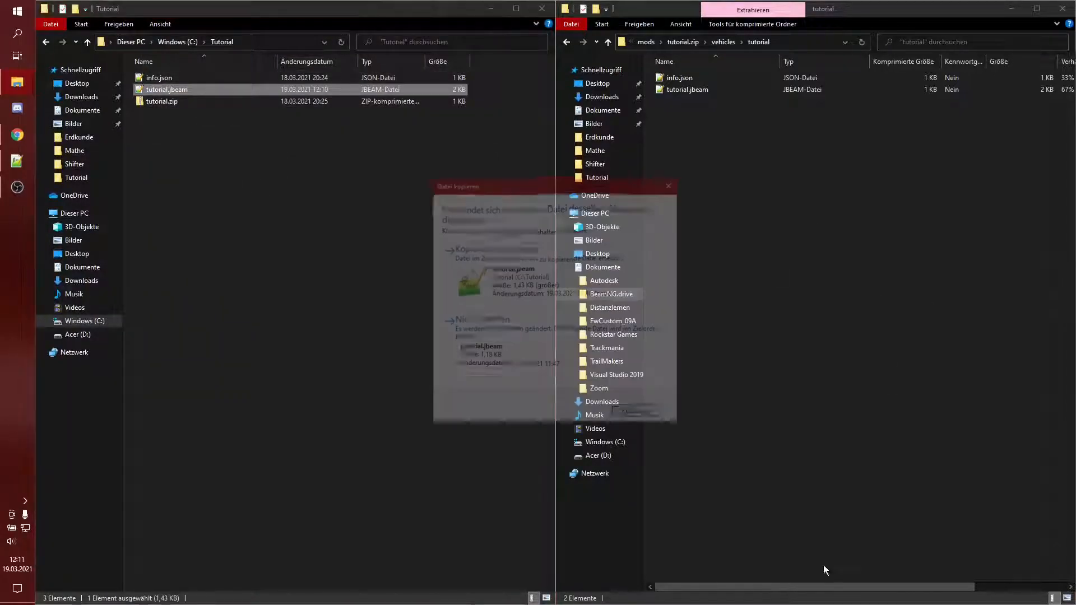
Replace tutorial.jbeam inside tutorial.zip and launch BeamNG.drive
{"action": "left_click", "coordinate": [16, 588]}
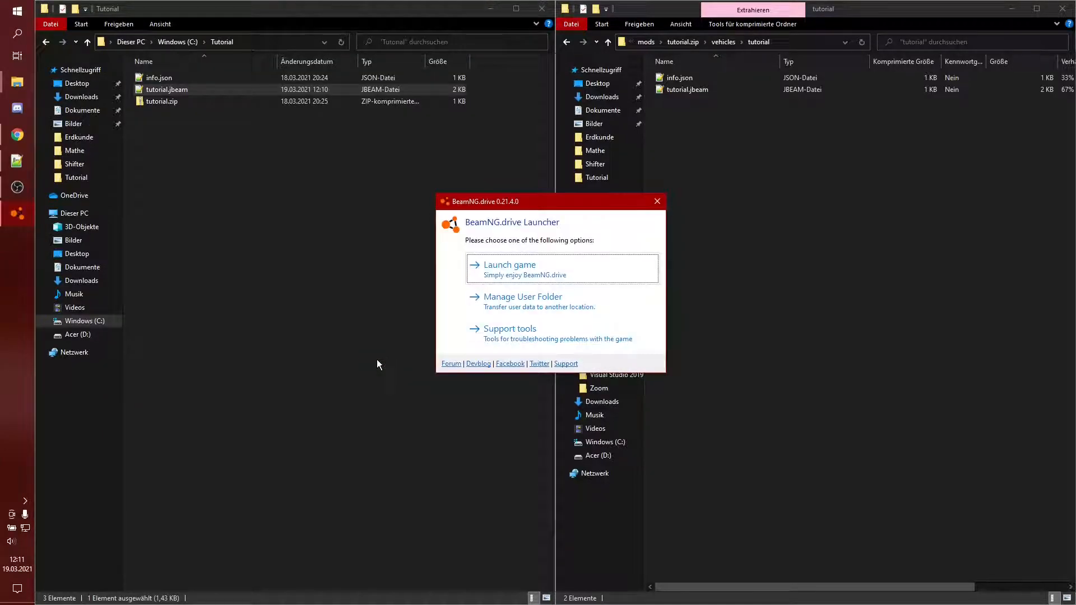
{"action": "left_click", "coordinate": [656, 201]}
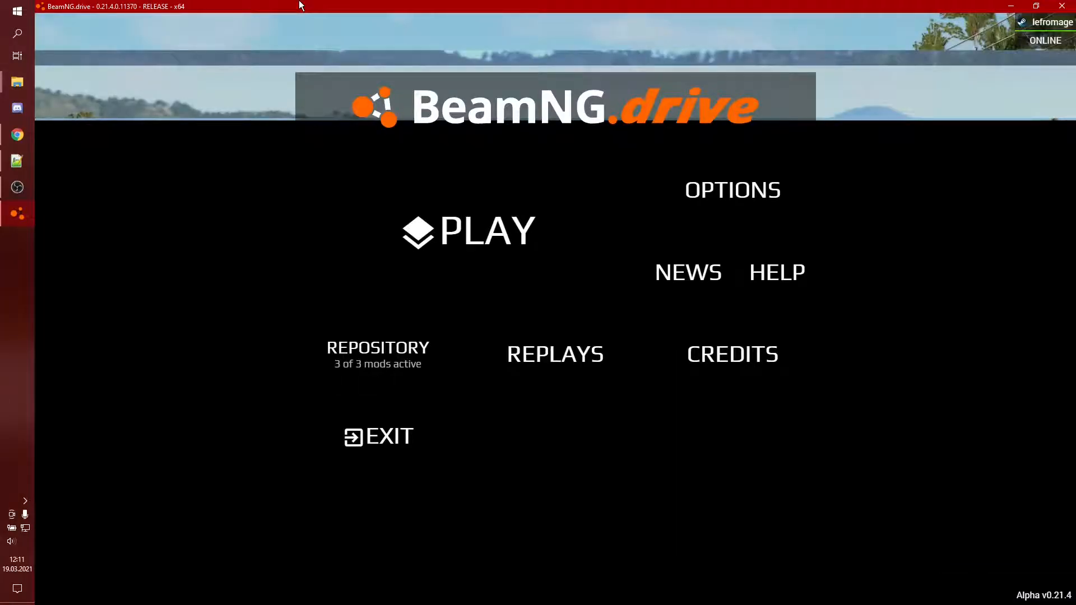
{"action": "mouse_move", "coordinate": [426, 210]}
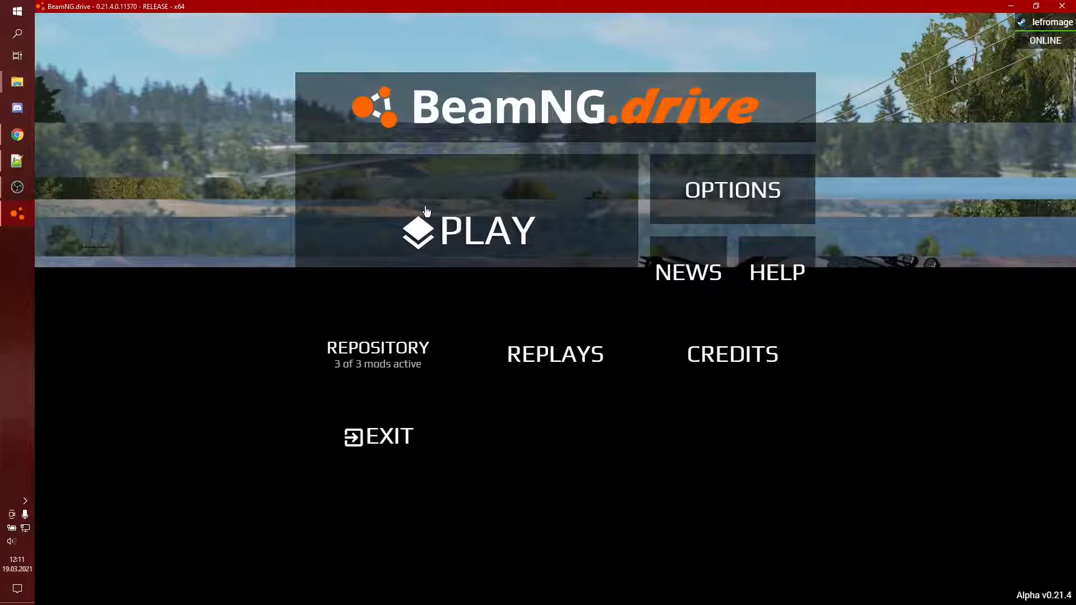
{"action": "mouse_move", "coordinate": [235, 516]}
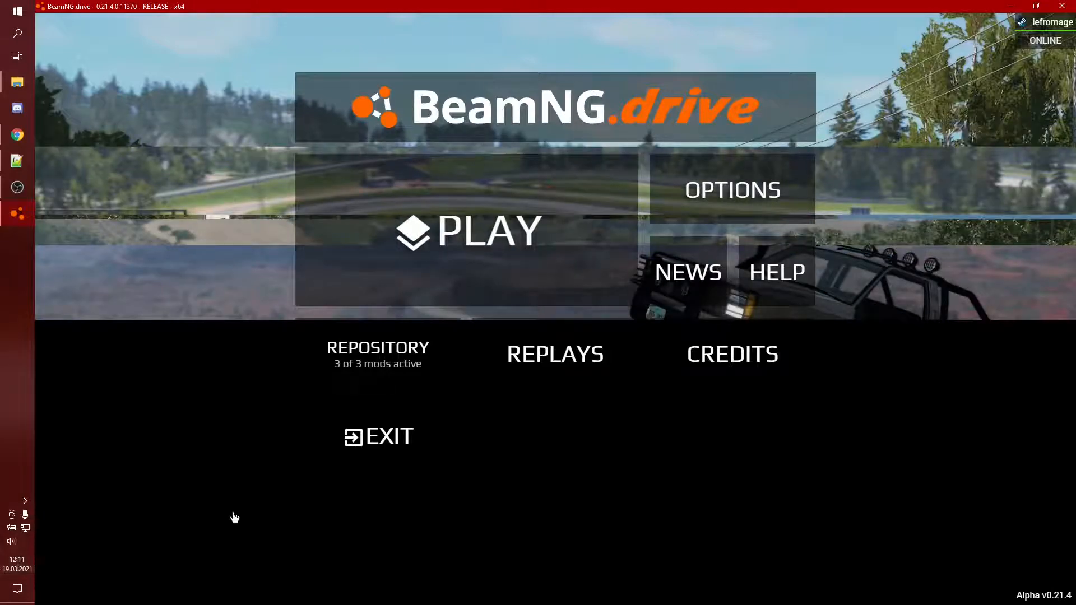
{"action": "mouse_move", "coordinate": [456, 240]}
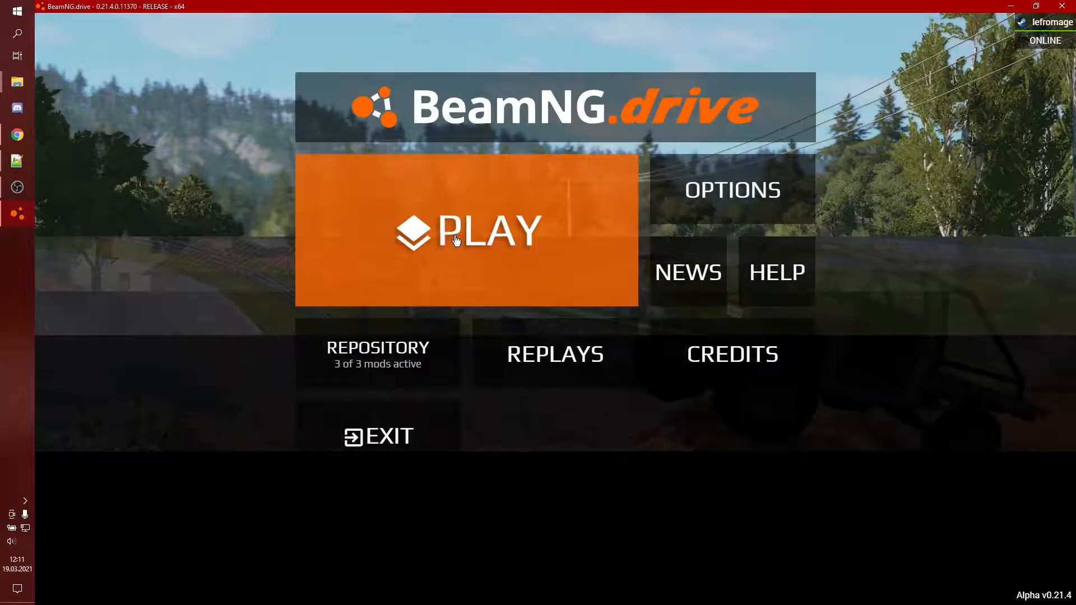
Choose Freeroam, select Gridmap with a spawn point and spawn into the level
{"action": "left_click", "coordinate": [466, 230]}
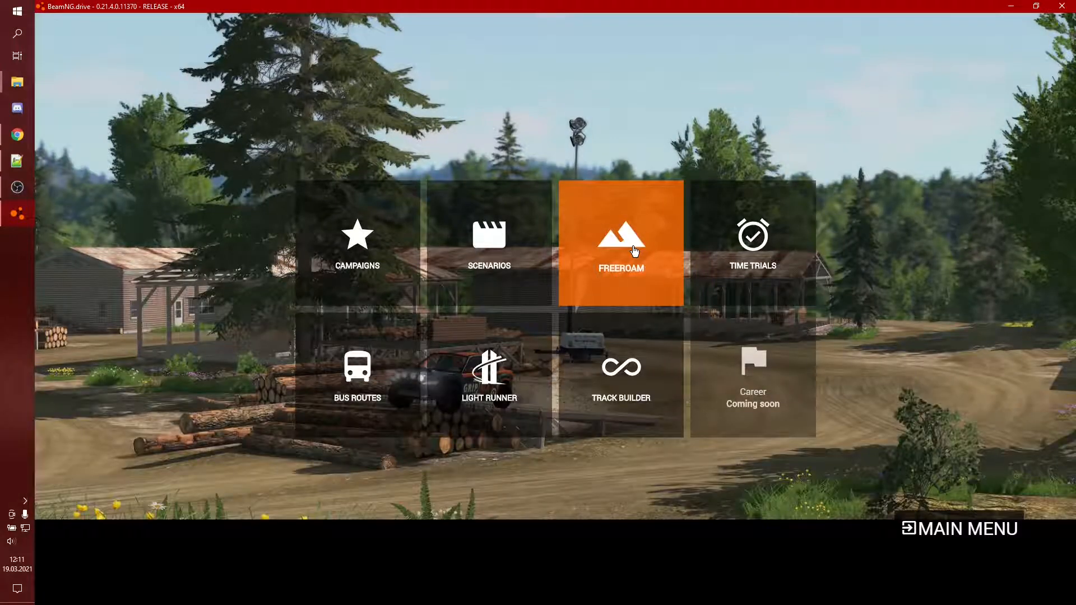
{"action": "left_click", "coordinate": [619, 243]}
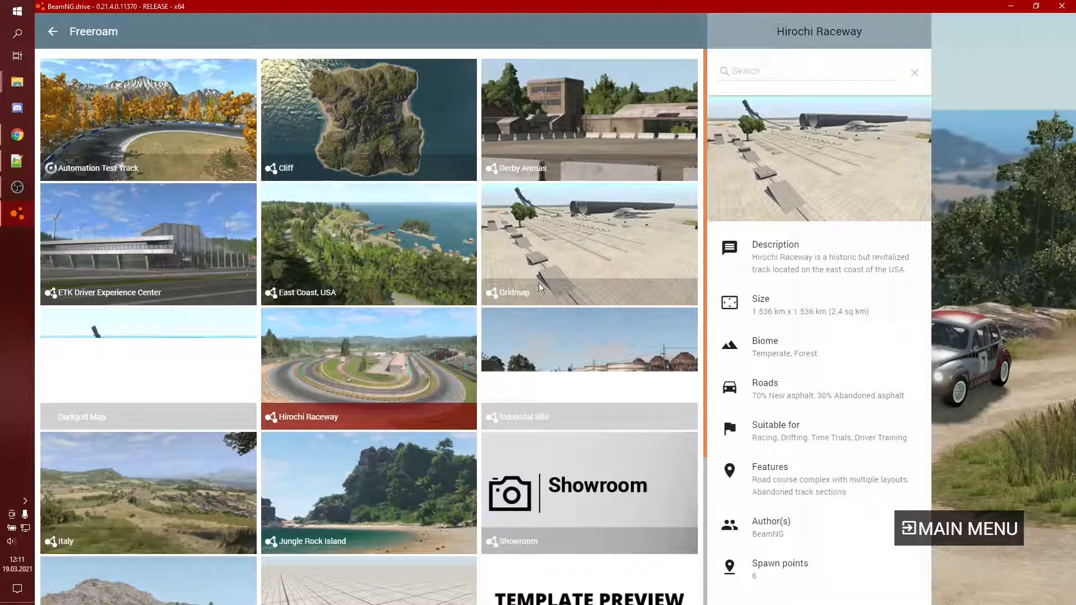
{"action": "left_click", "coordinate": [589, 242]}
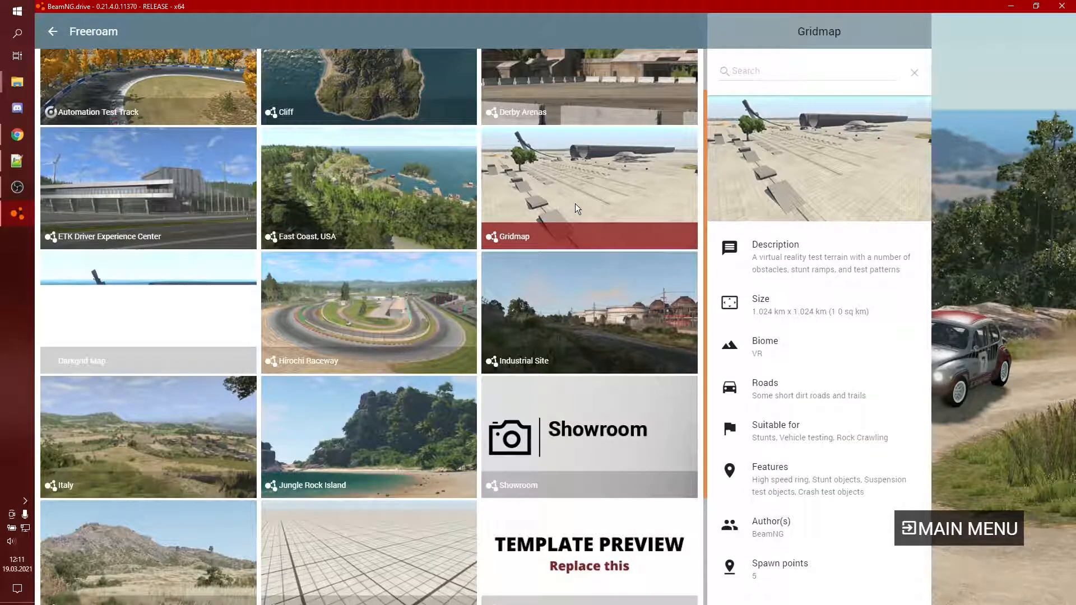
{"action": "left_click", "coordinate": [589, 312]}
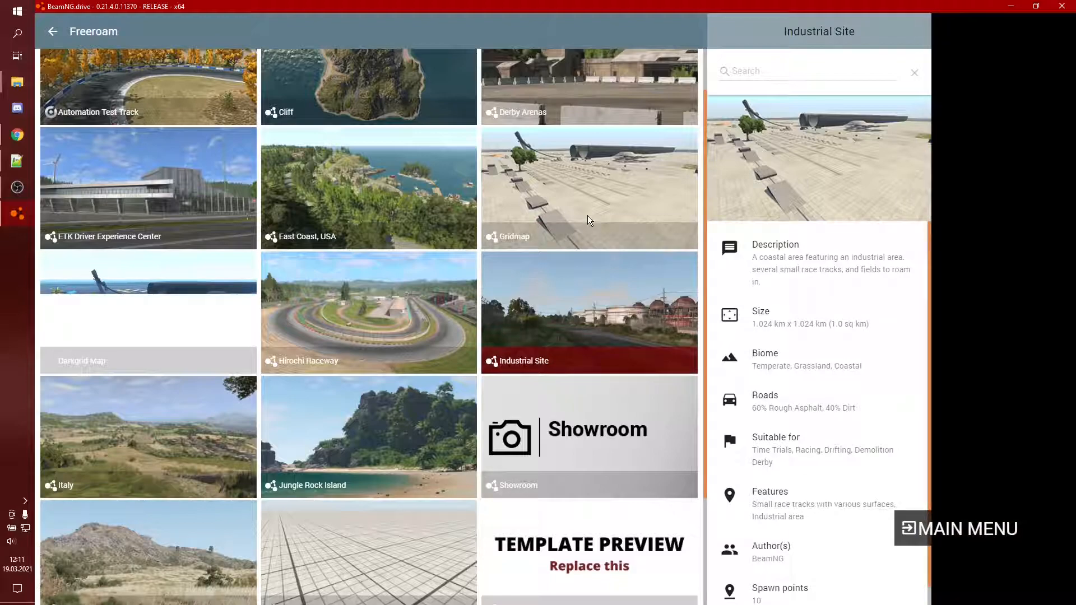
{"action": "left_click", "coordinate": [588, 188]}
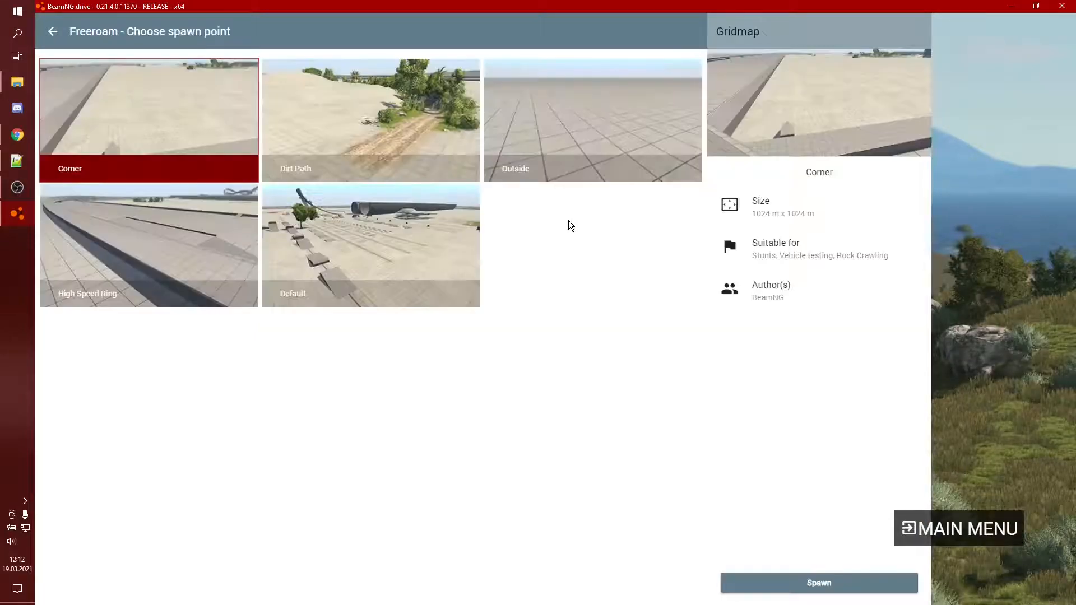
{"action": "left_click", "coordinate": [818, 582]}
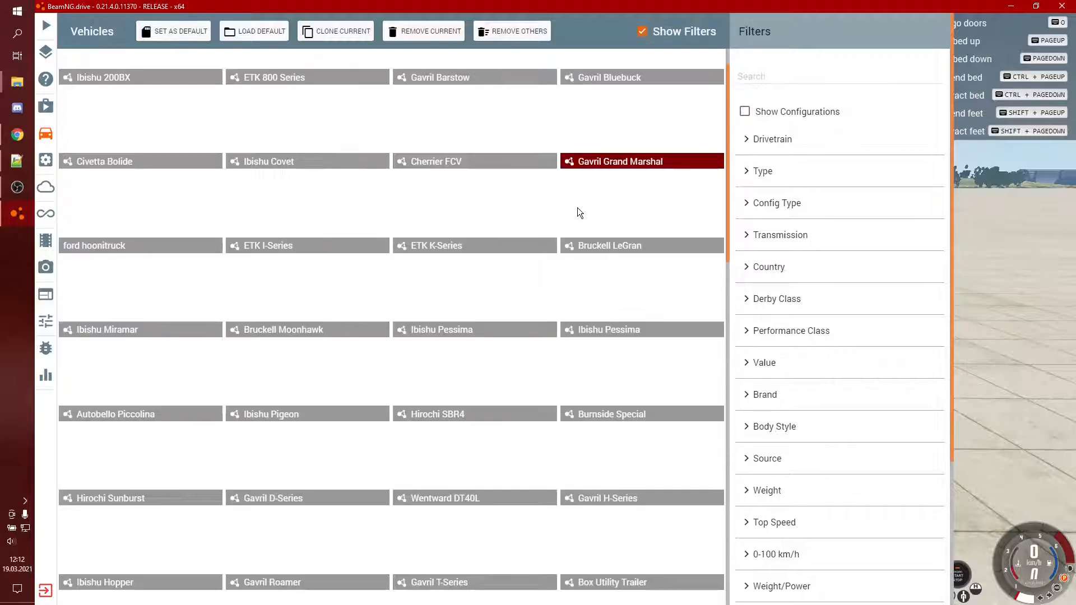
Scroll down the vehicle selector list toward the Tutorial entry
{"action": "scroll", "scroll_direction": "down", "scroll_amount": 3}
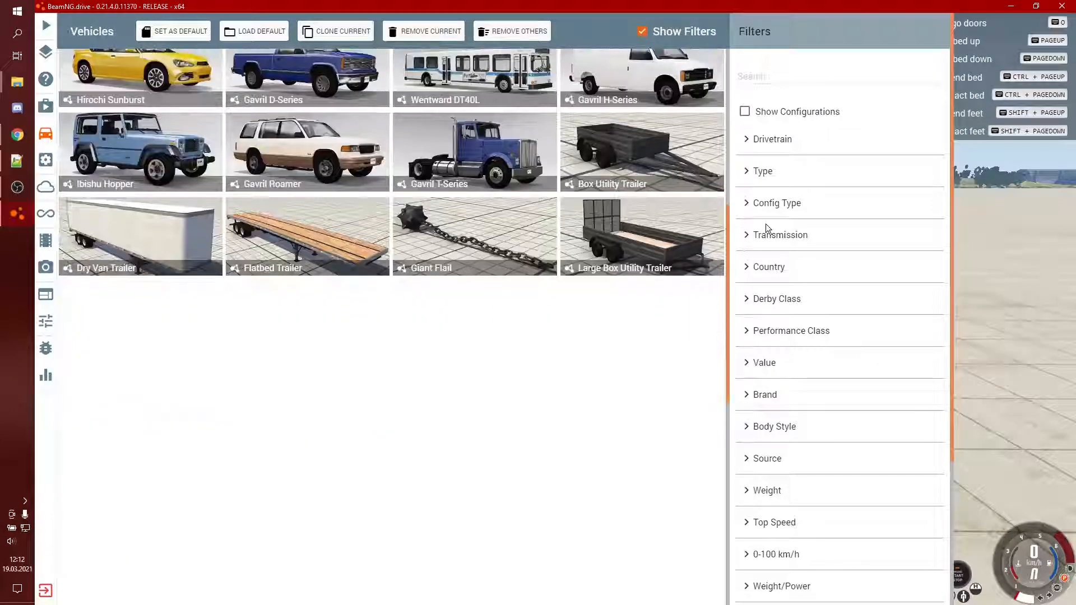
{"action": "scroll", "scroll_direction": "down", "scroll_amount": 3}
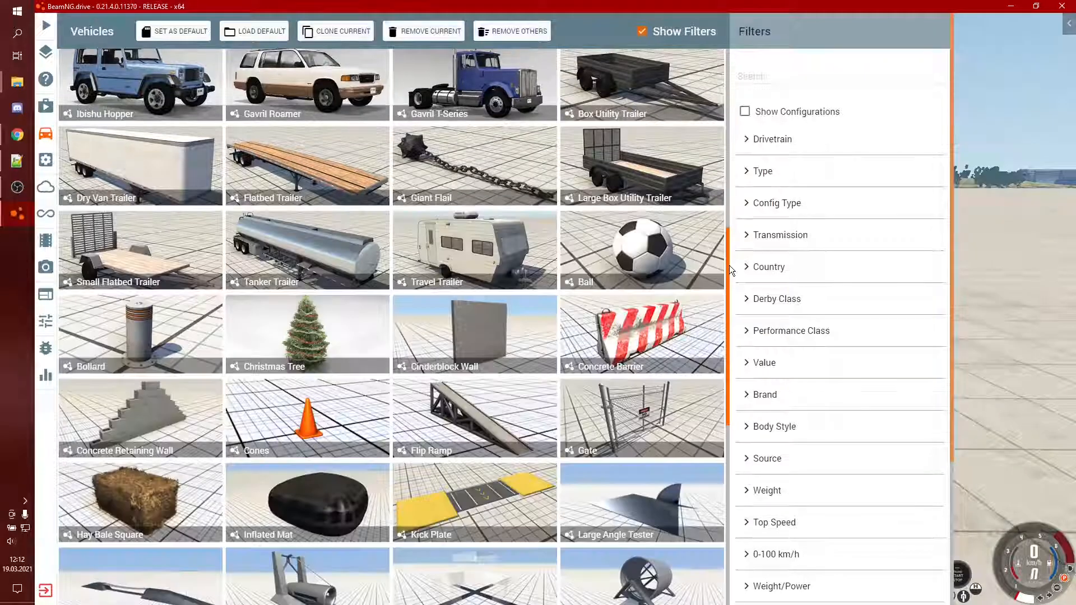
{"action": "scroll", "scroll_direction": "down", "scroll_amount": 3}
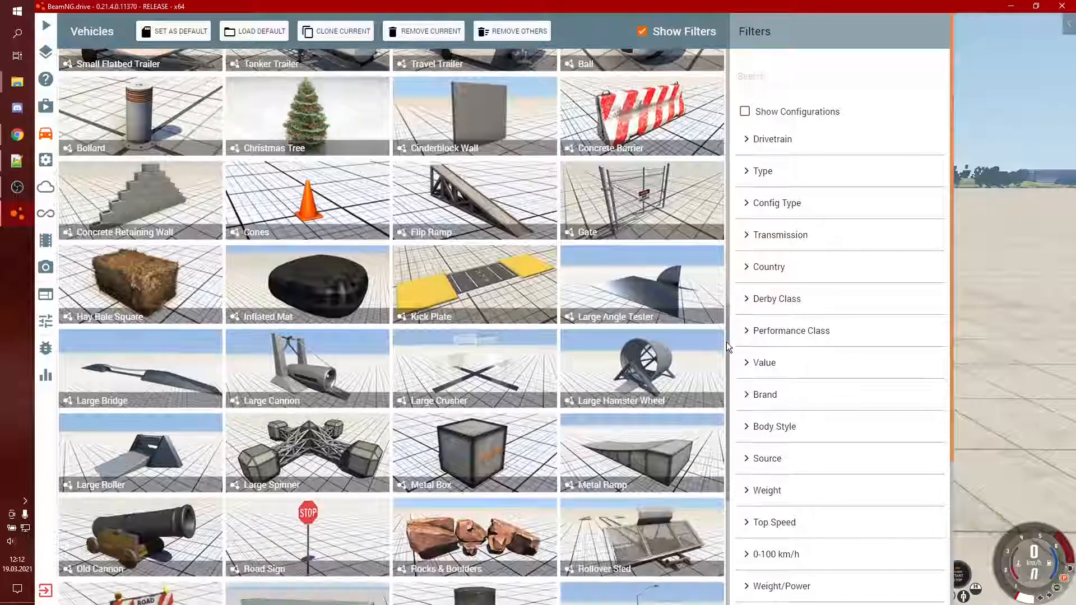
{"action": "scroll", "scroll_direction": "down", "scroll_amount": 3}
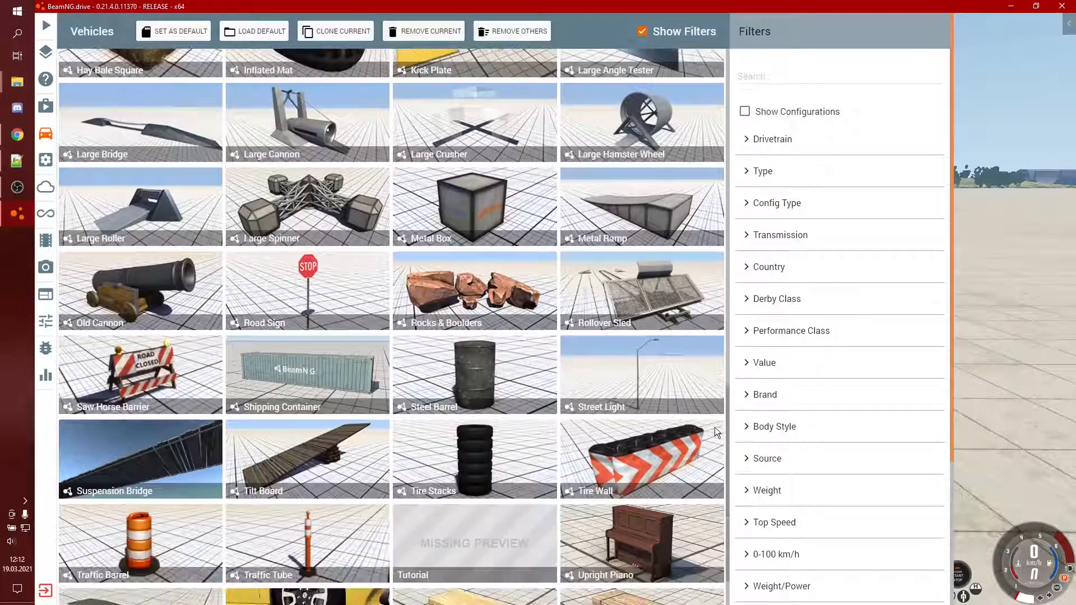
{"action": "mouse_move", "coordinate": [470, 527]}
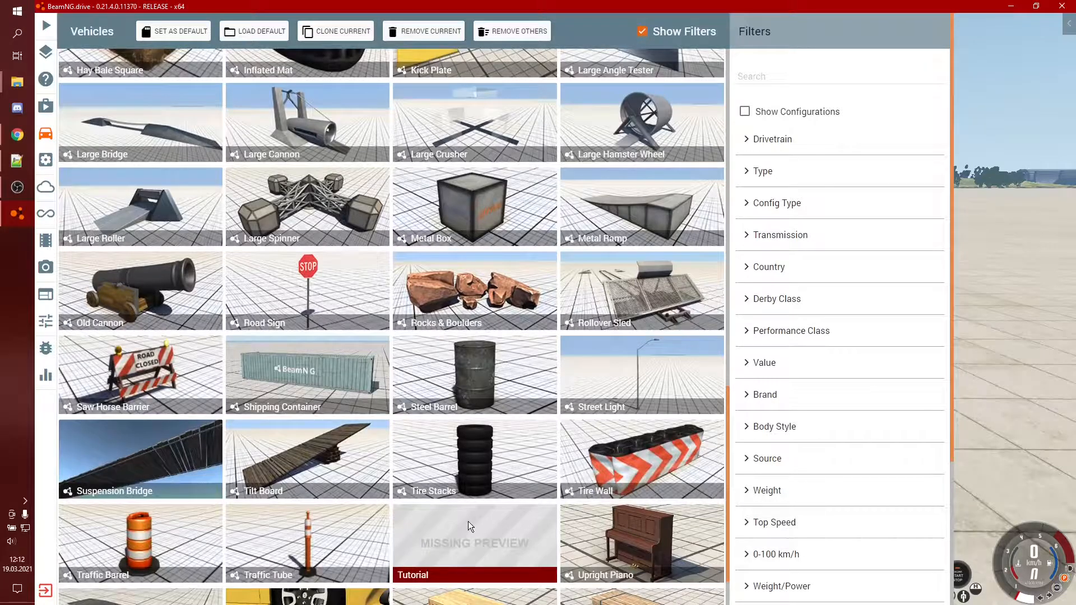